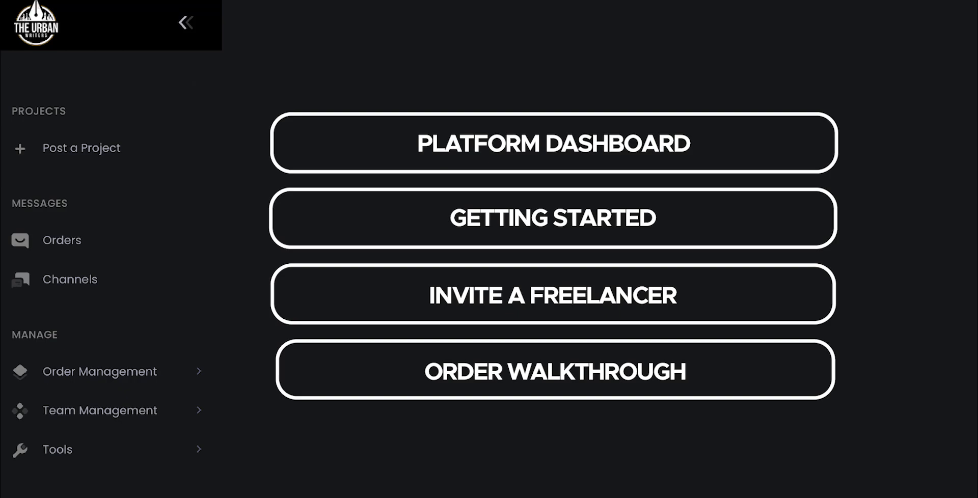
Review the dashboard sidebar's Order Management and Team Management options, then collapse them
click(551, 143)
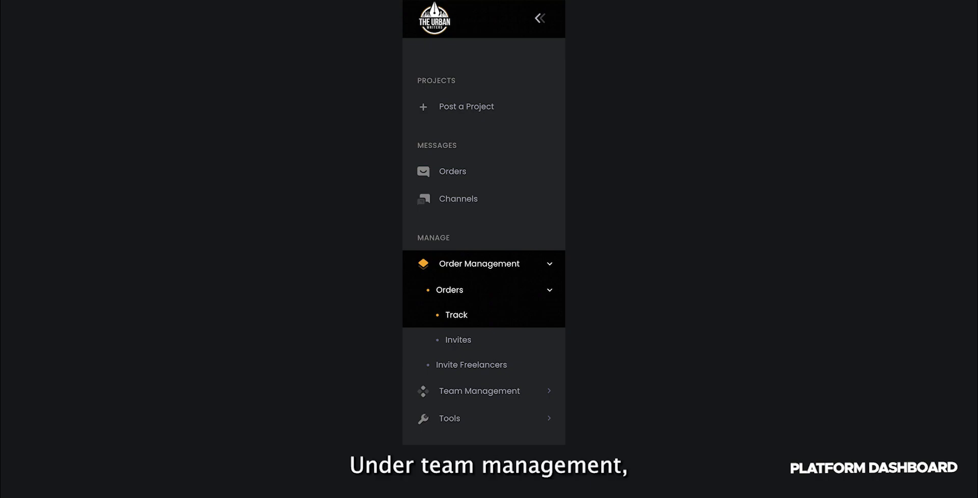
click(479, 391)
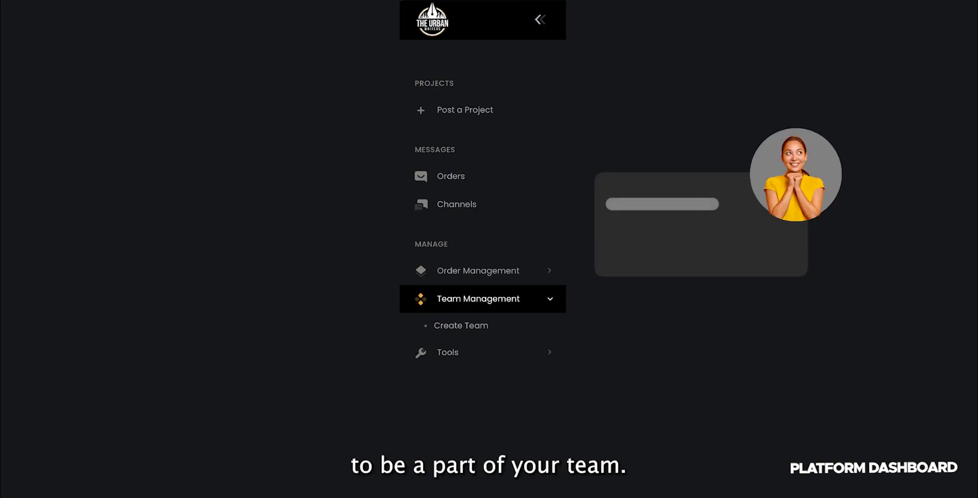
click(477, 299)
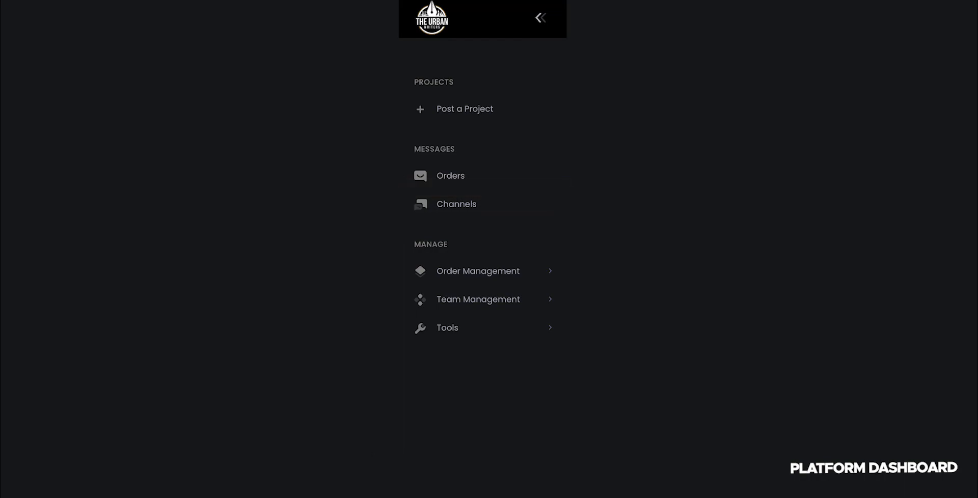
Go to Orders > Track to list tracked orders with statuses, dates, packages and word counts
click(447, 327)
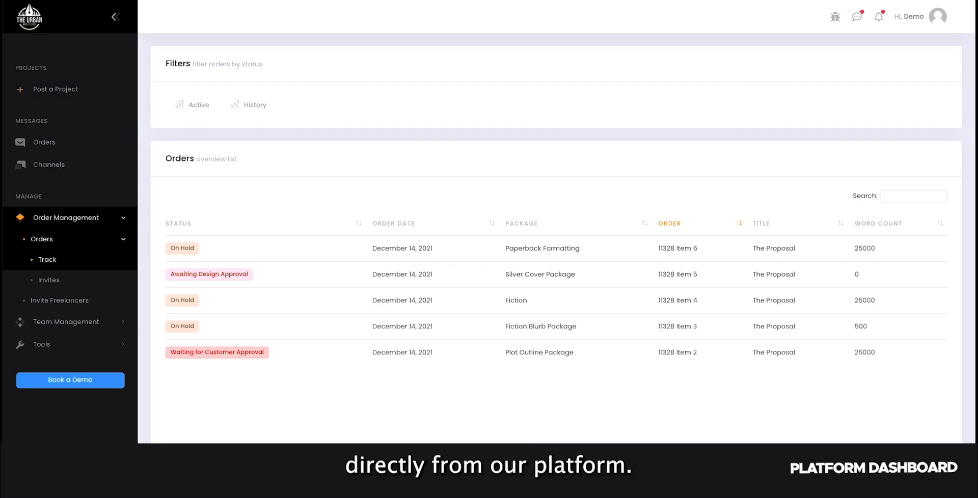
Filter to Active orders and expand Tools to reveal the Delivery Calculator
click(194, 105)
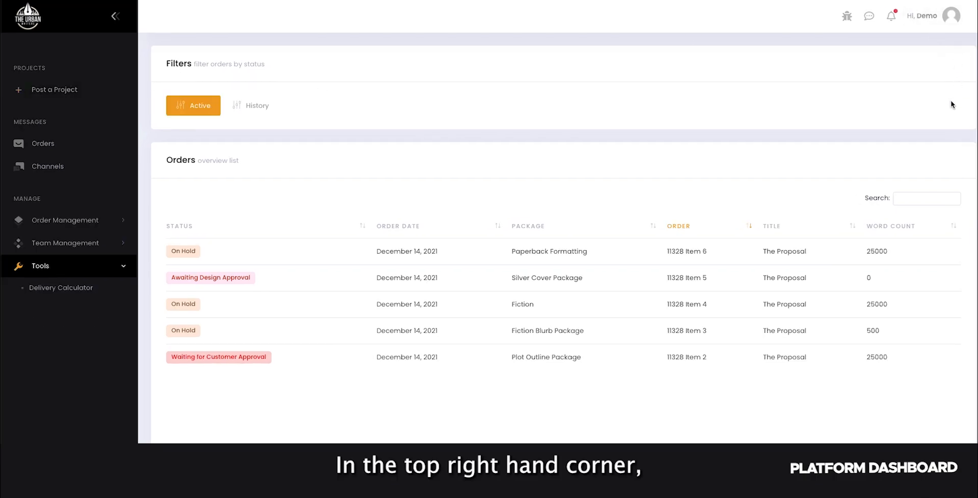
click(950, 15)
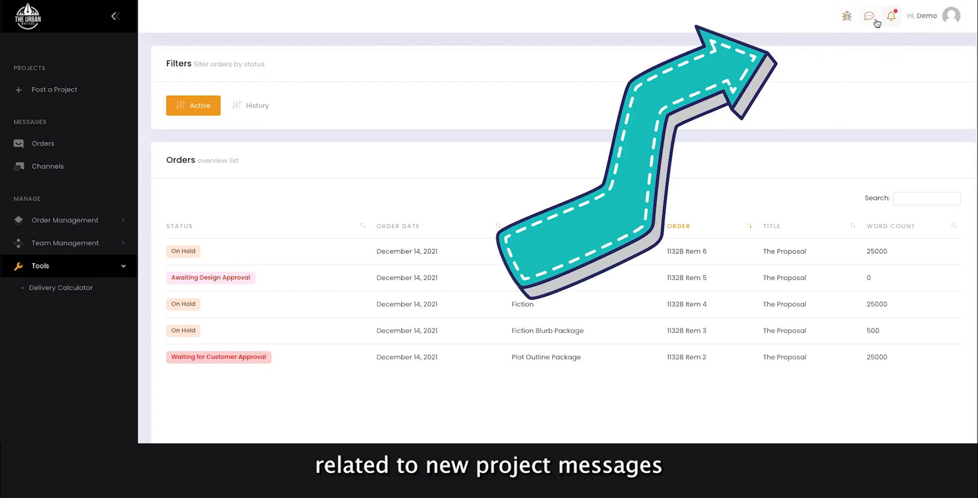
mouse_move(891, 21)
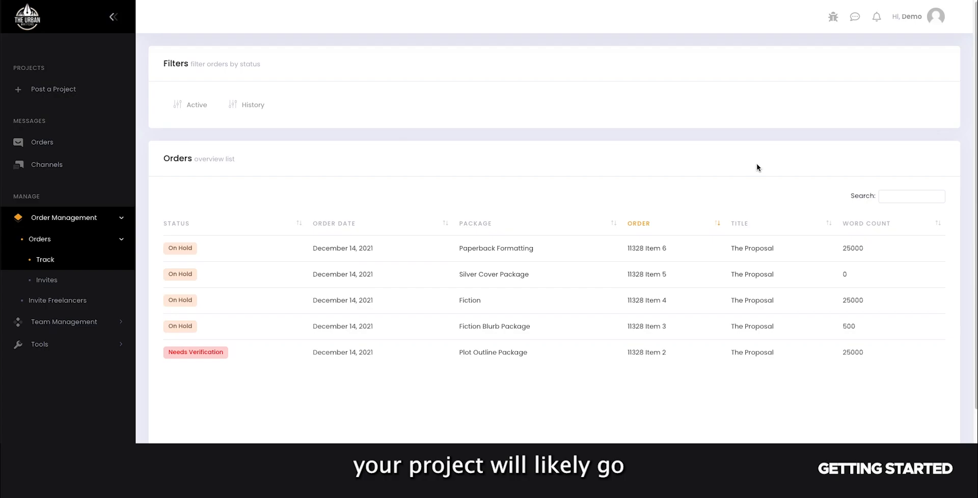
mouse_move(288, 397)
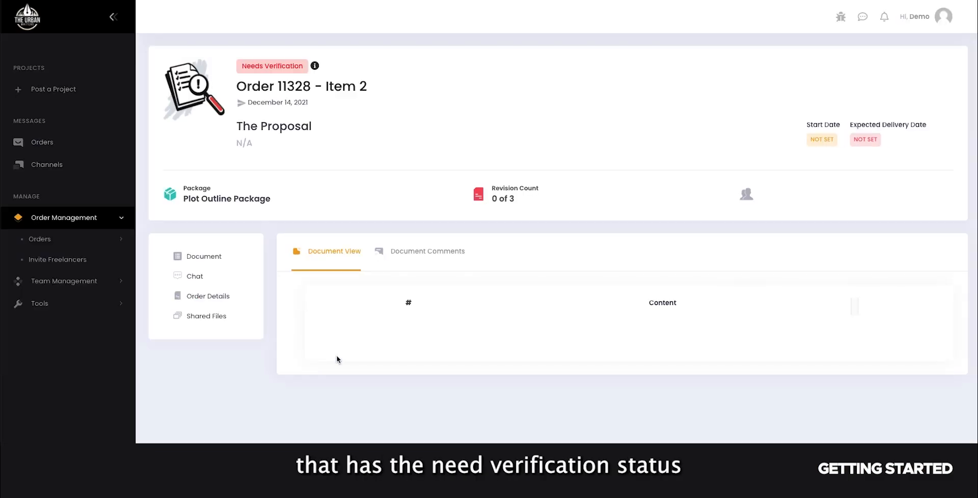
mouse_move(358, 346)
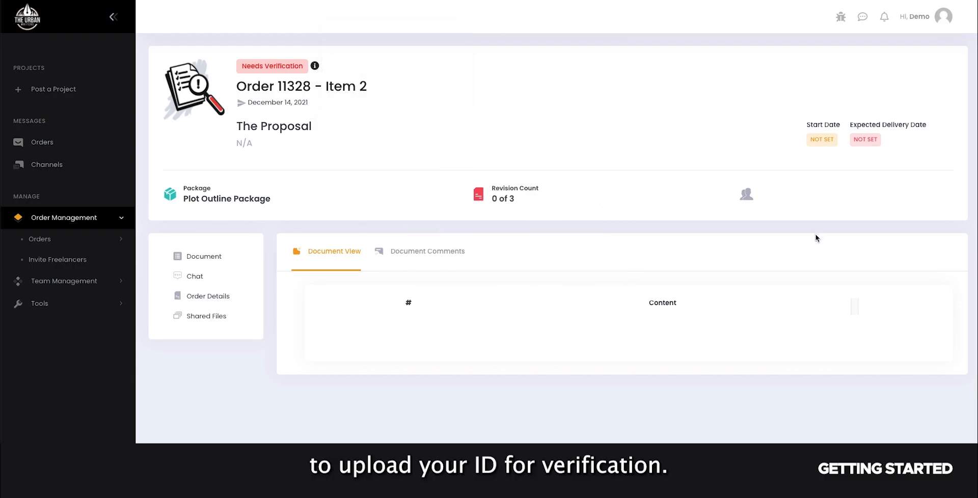
mouse_move(854, 176)
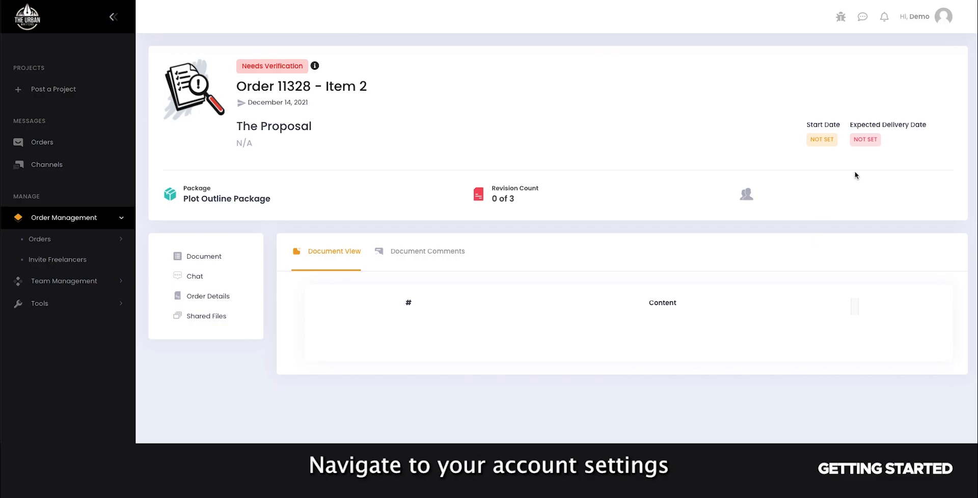
Return from the Needs Verification order page to the tracked orders list showing Item 2 as New
click(943, 16)
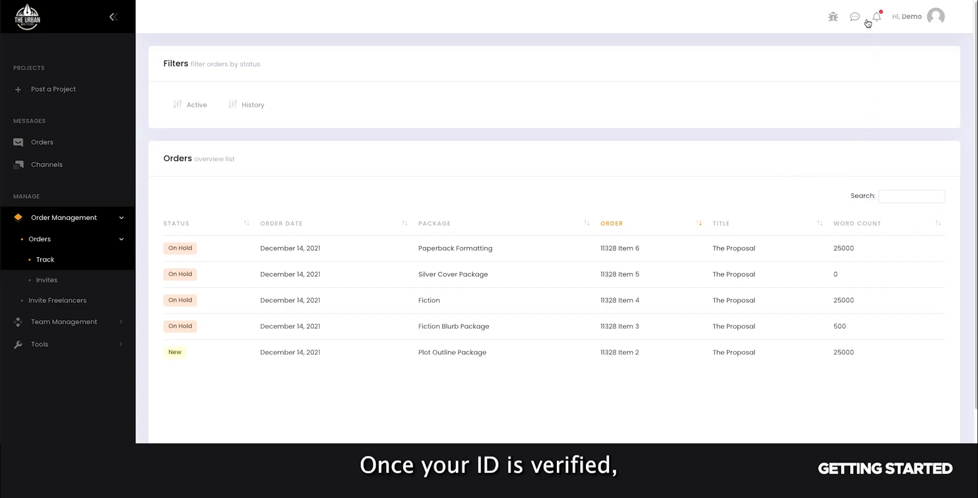
Check the new notification and reopen order 11328 Item 2 from the Plot Outline Package row
click(876, 17)
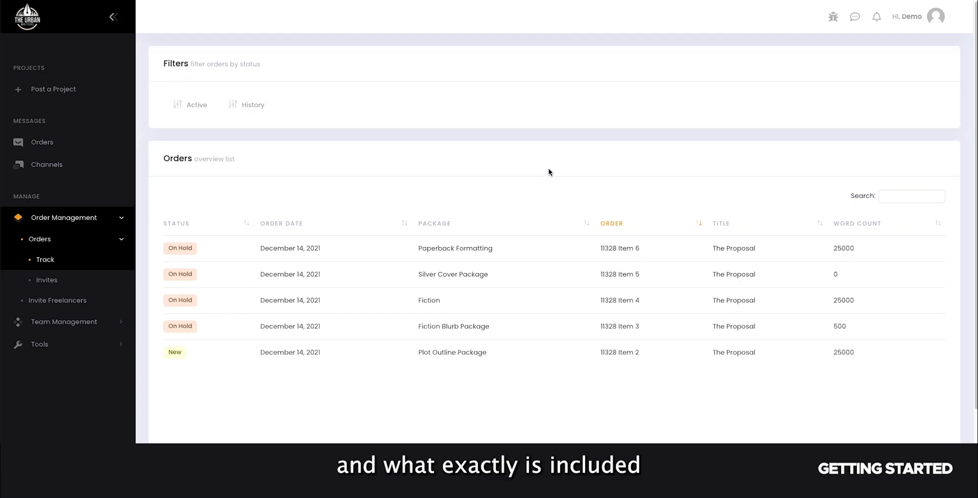
mouse_move(538, 179)
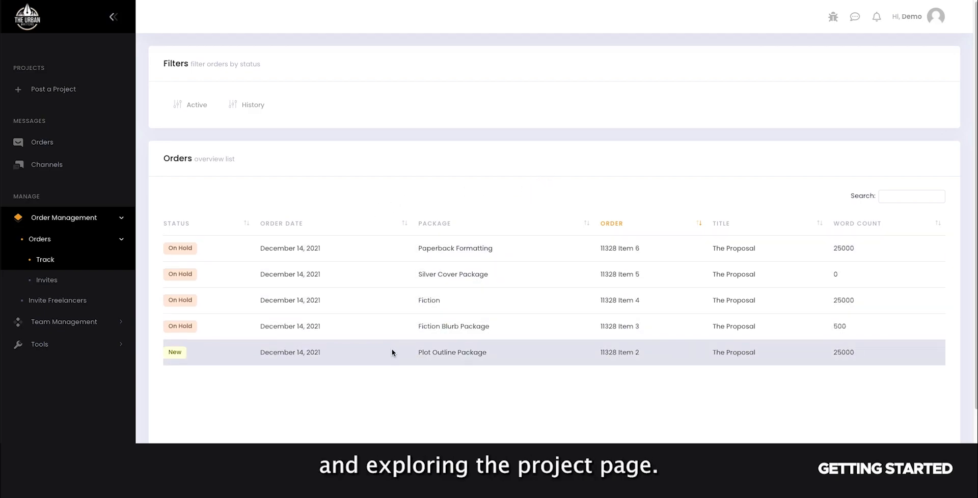
click(452, 353)
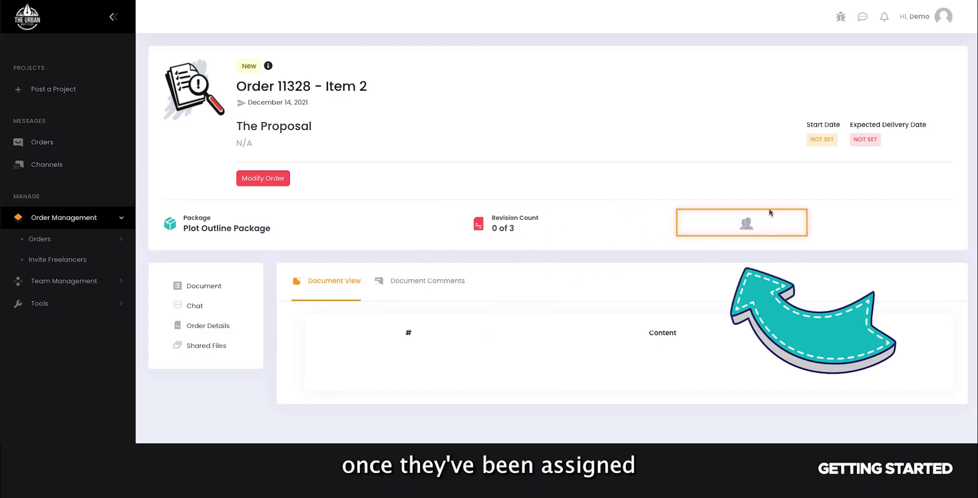
mouse_move(568, 233)
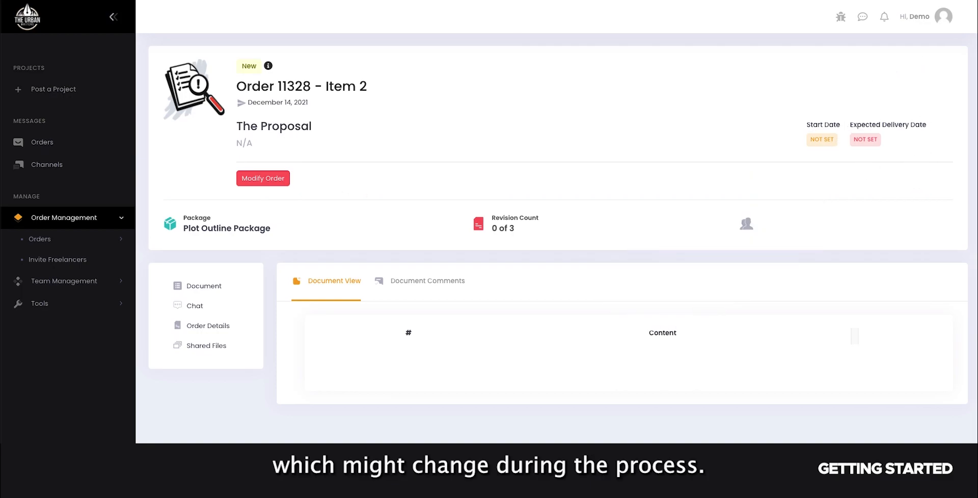
mouse_move(562, 180)
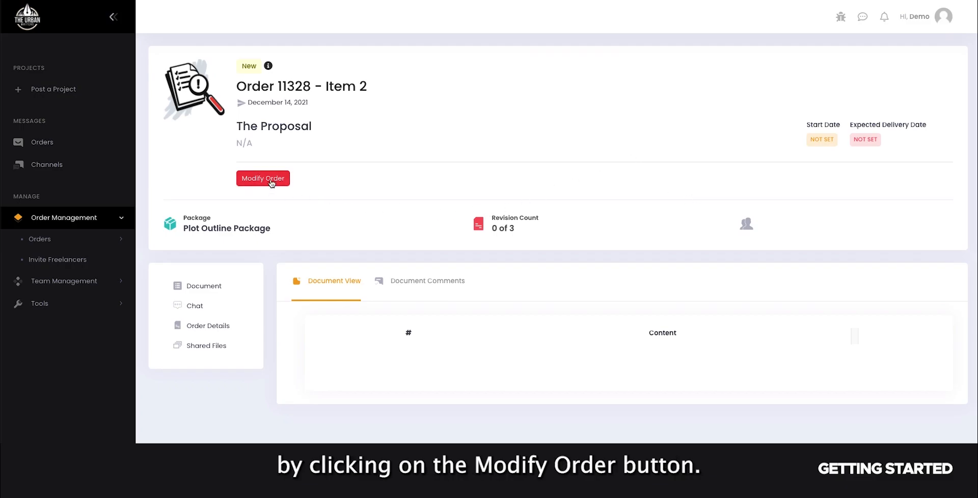
View Item 2's Modify Order form without changes and its chat, then return to tracked orders
click(262, 178)
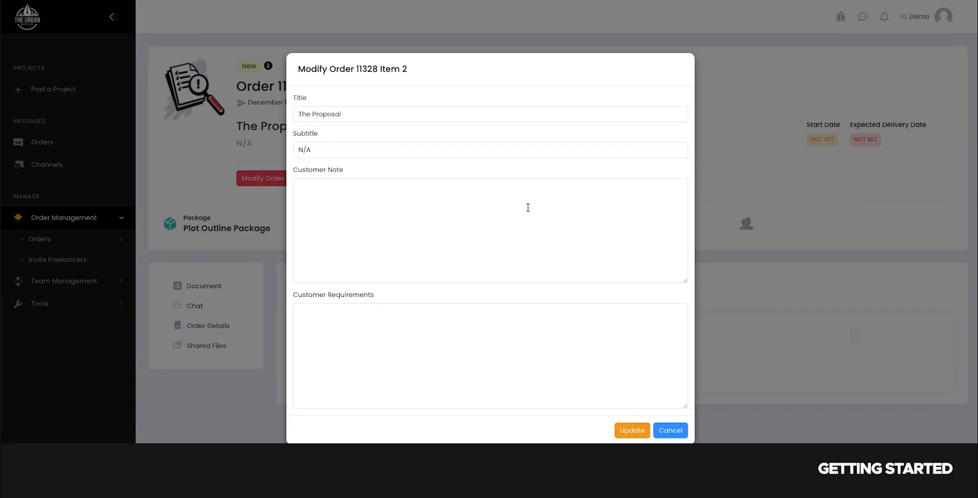
click(670, 430)
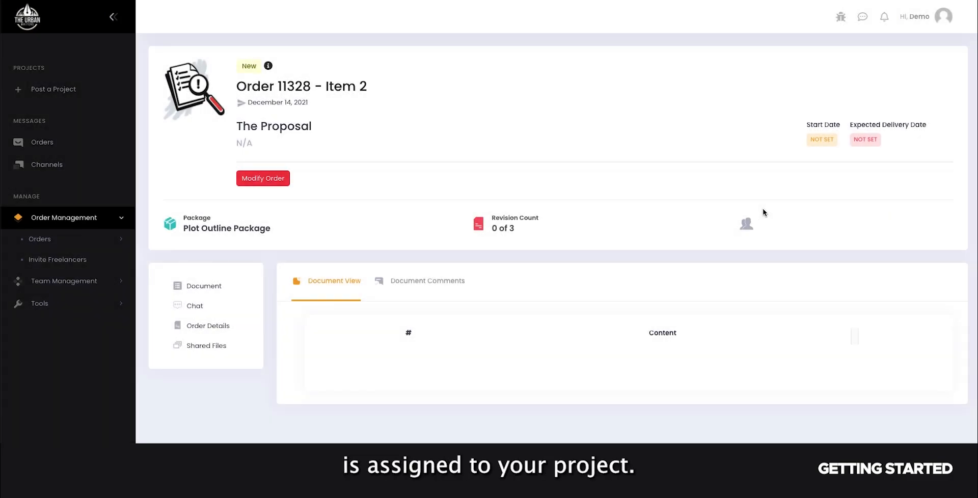
mouse_move(577, 245)
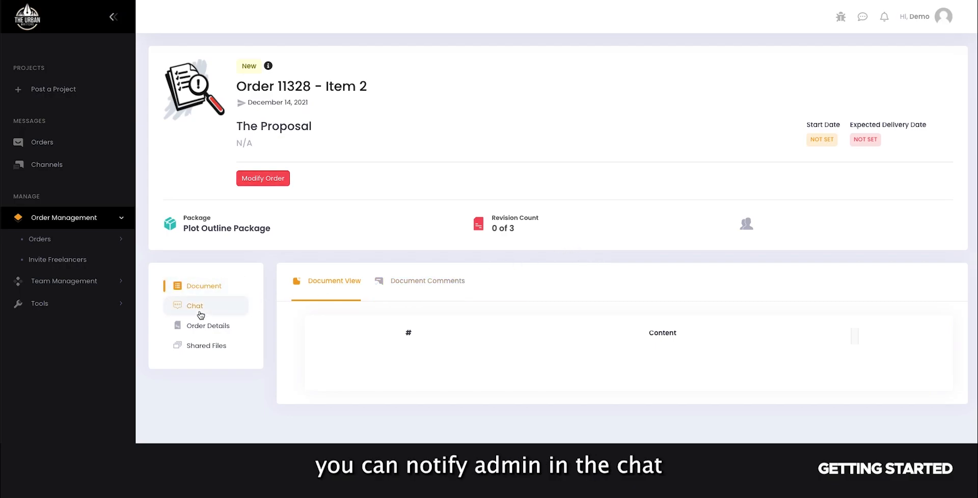
click(194, 305)
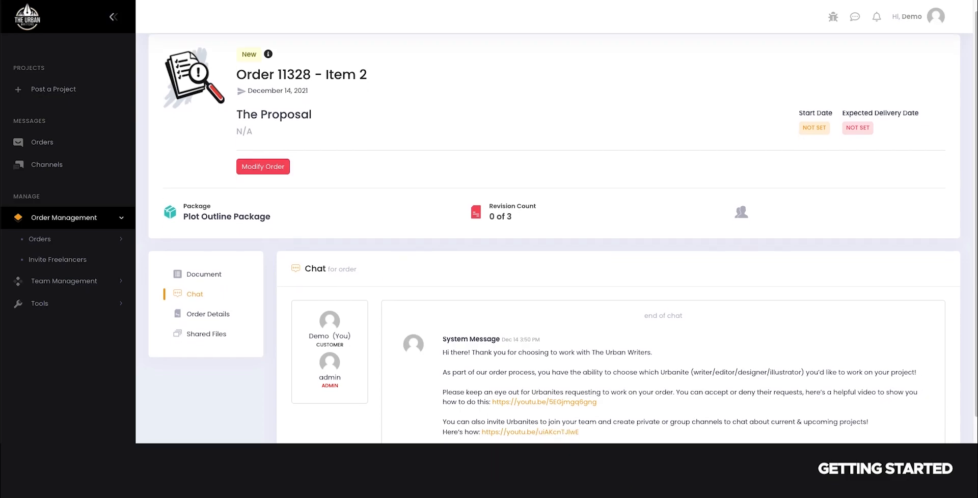
click(39, 238)
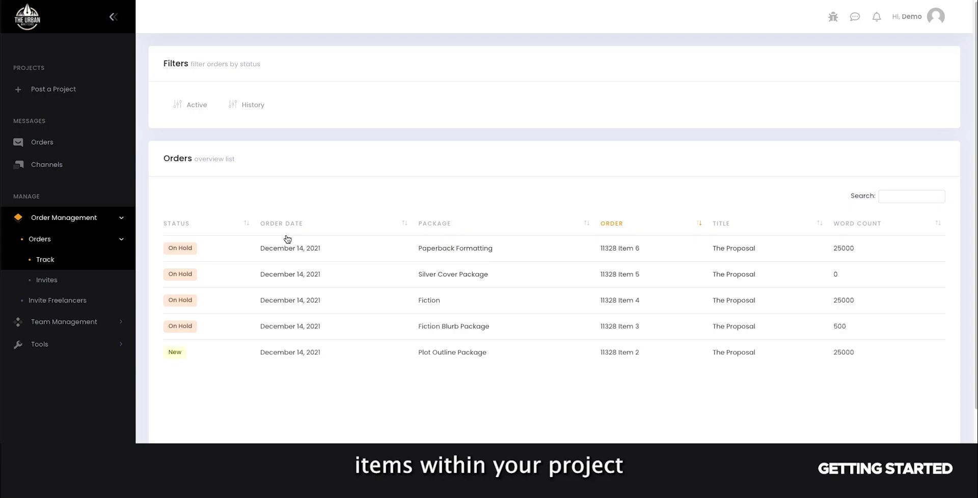
mouse_move(213, 322)
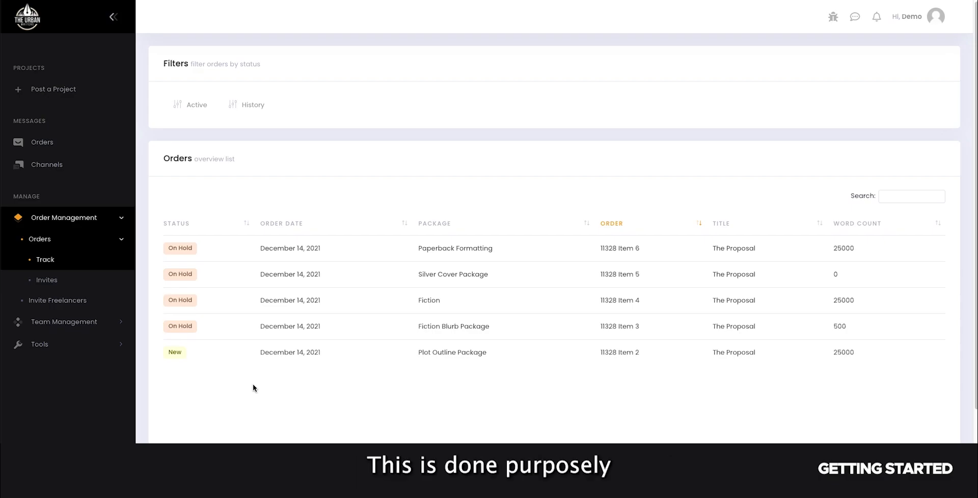
mouse_move(296, 378)
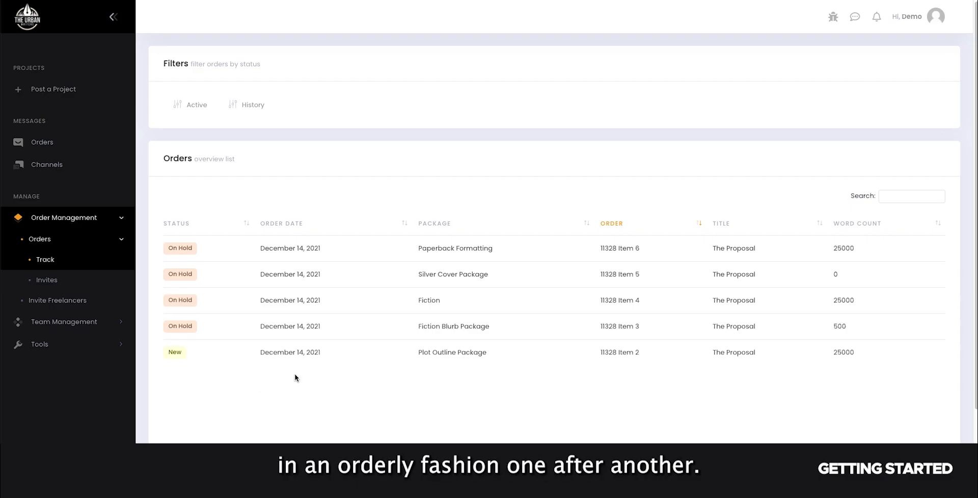
mouse_move(436, 372)
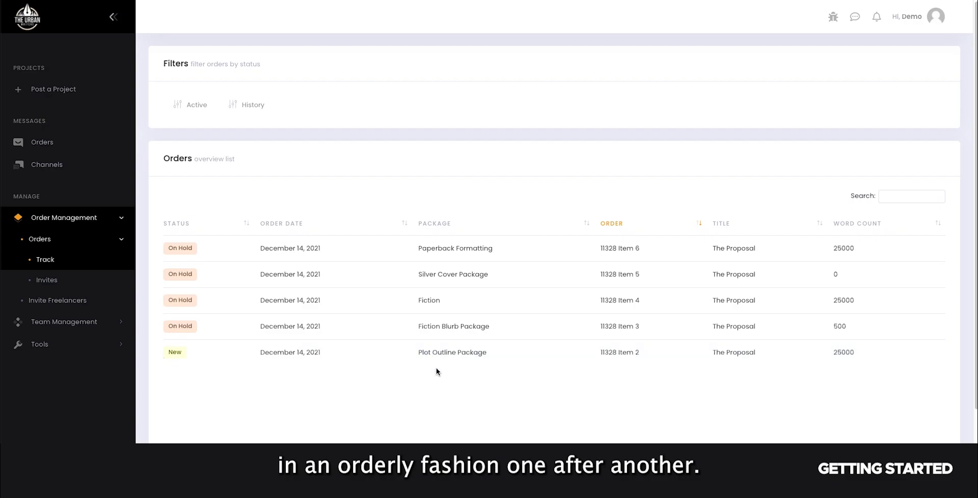
mouse_move(479, 274)
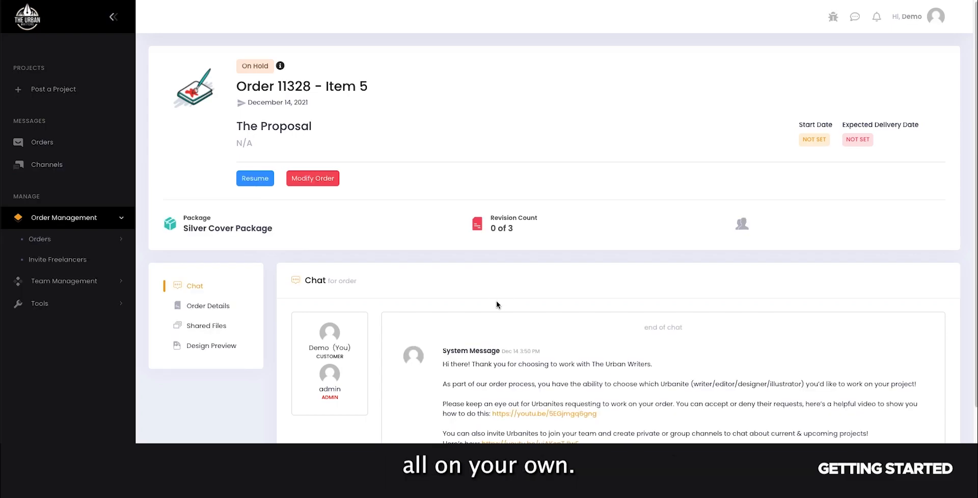
mouse_move(438, 302)
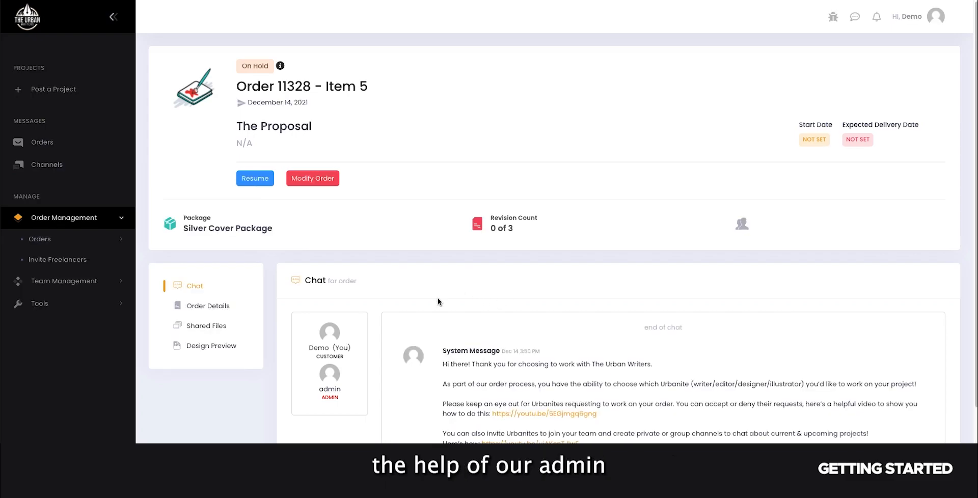
mouse_move(374, 302)
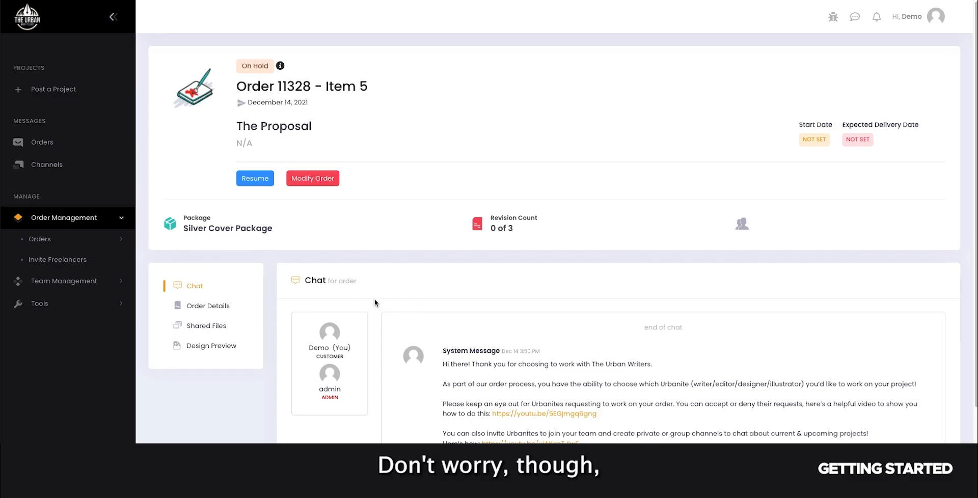
scroll(down, 3)
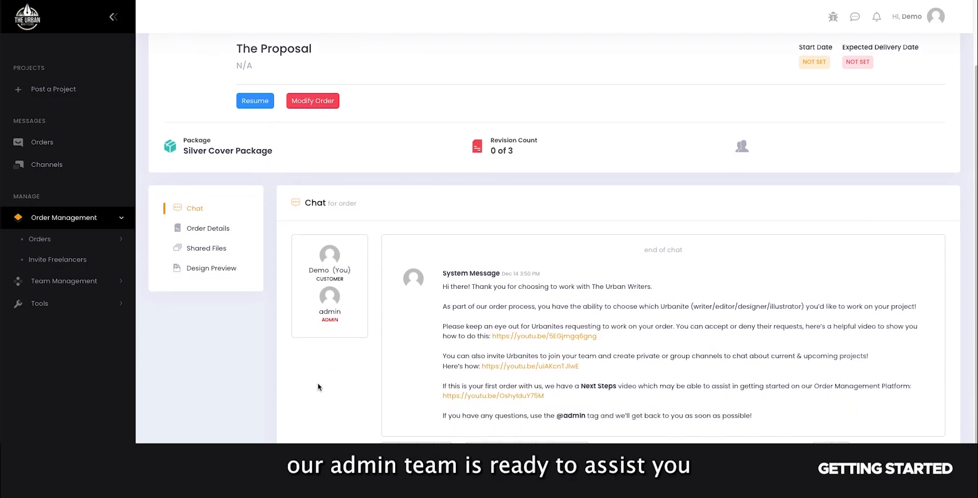
mouse_move(332, 388)
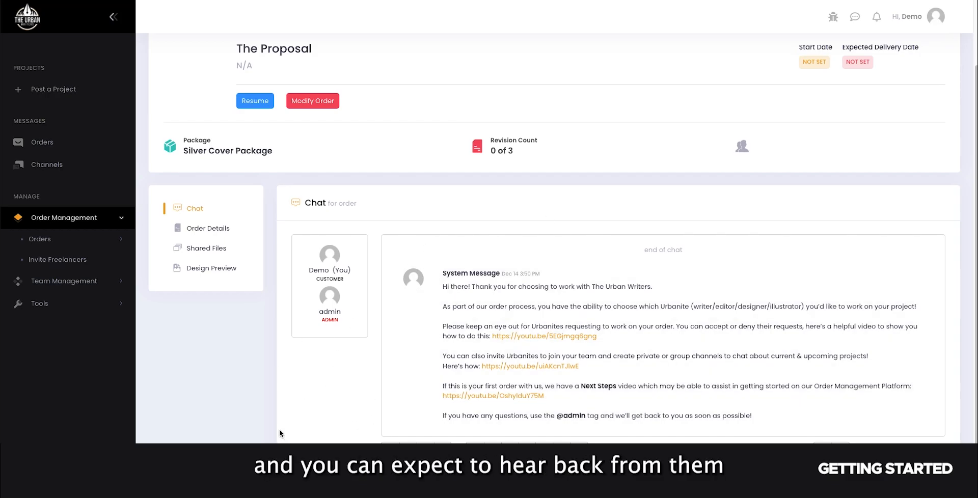
scroll(up, 3)
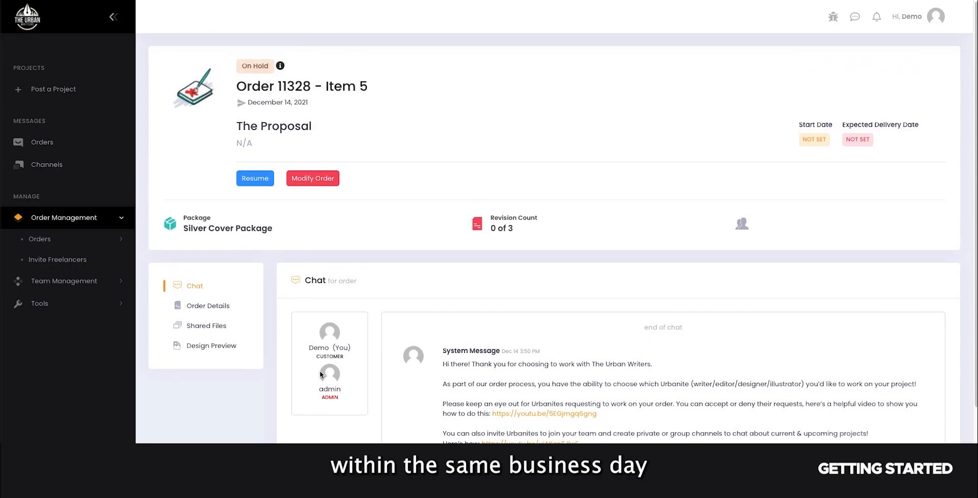
mouse_move(306, 358)
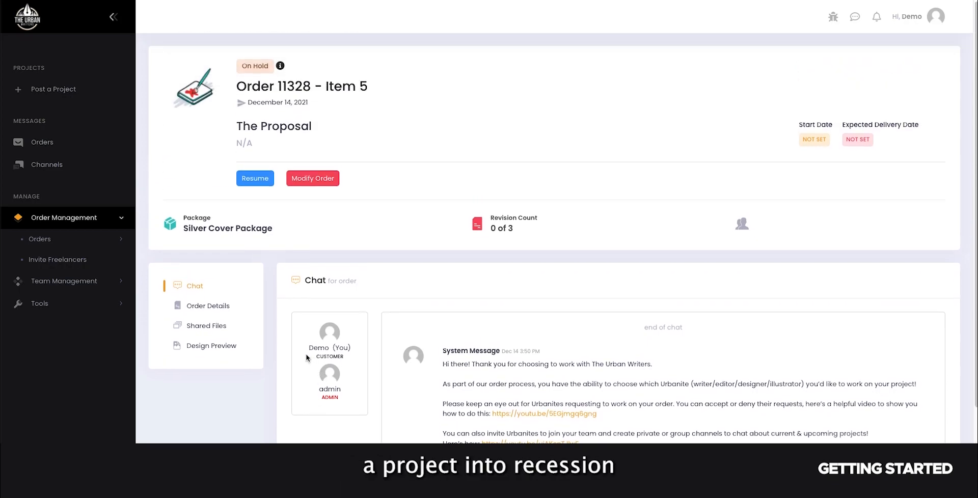
mouse_move(285, 221)
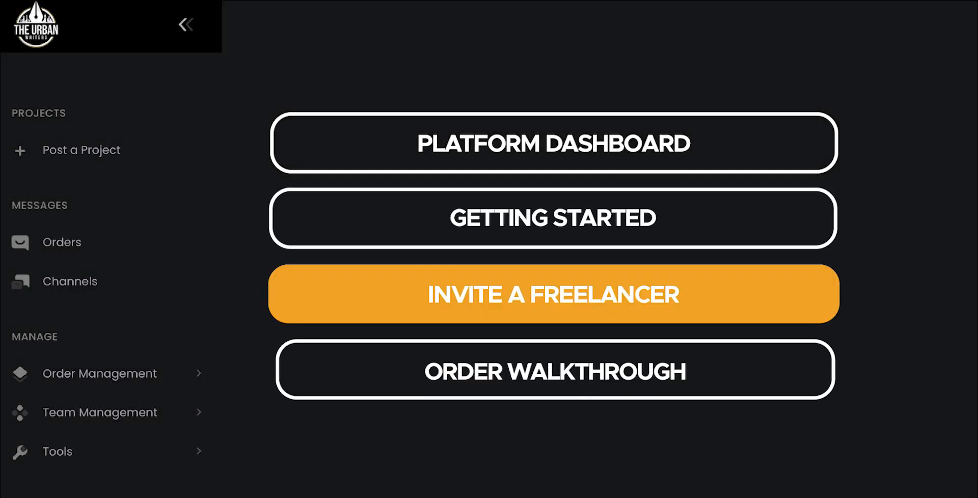
Bring up Invite Freelancers, switching the member search to name and back to tag
click(62, 242)
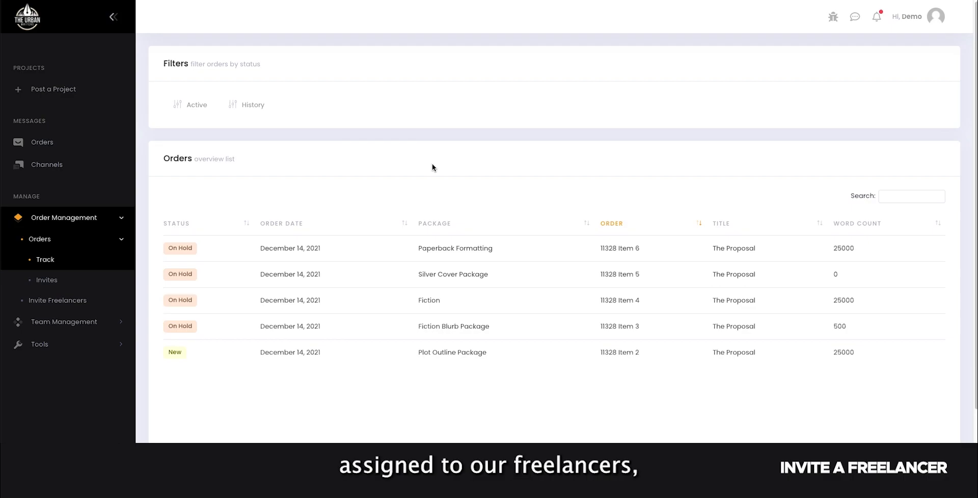
mouse_move(366, 177)
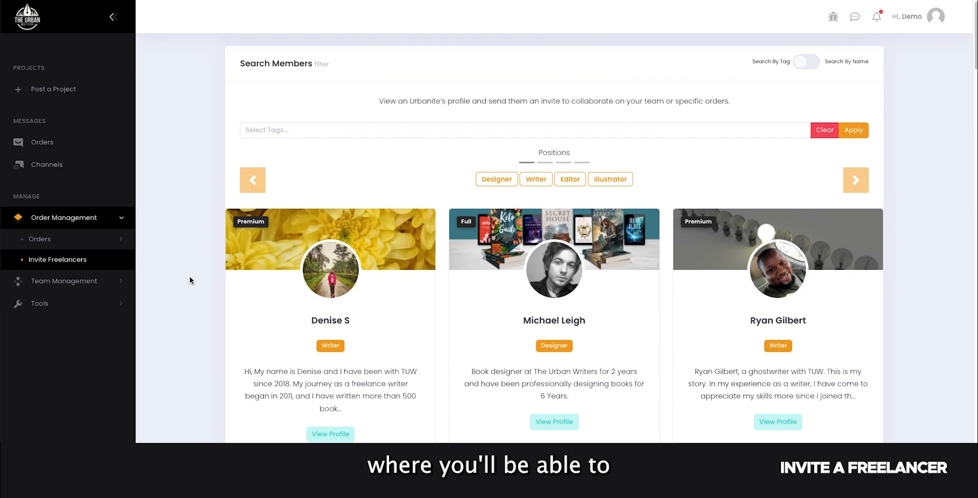
mouse_move(193, 283)
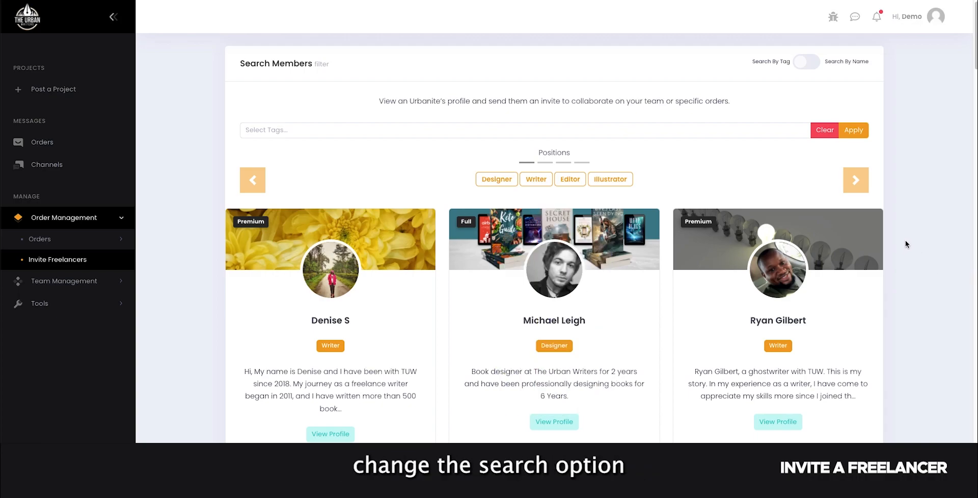
click(806, 61)
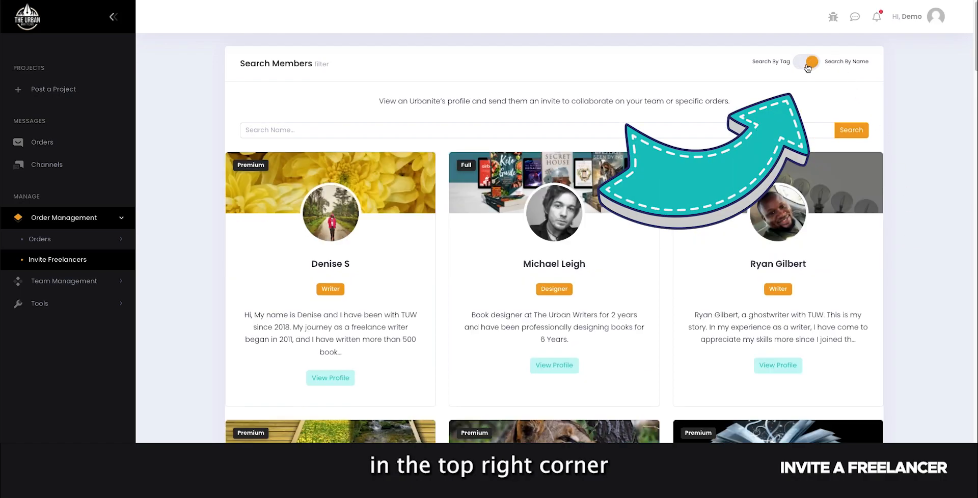
mouse_move(838, 64)
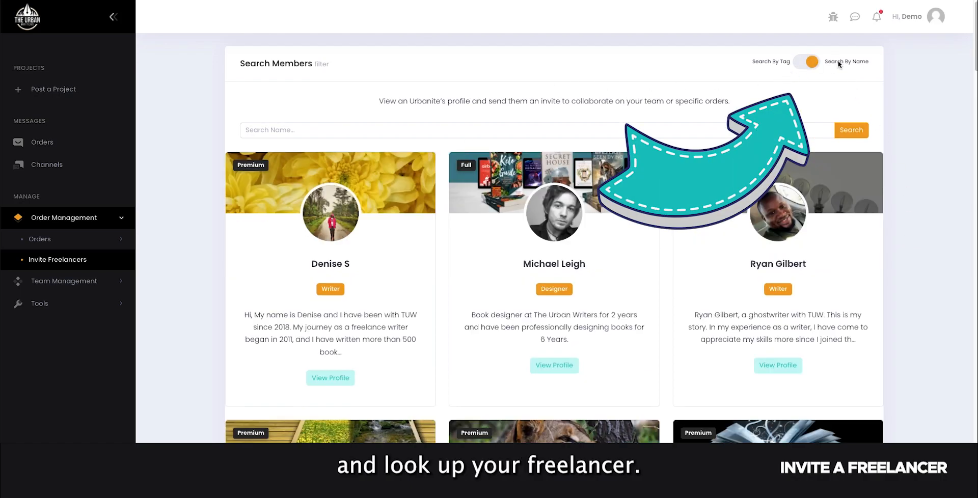
click(807, 62)
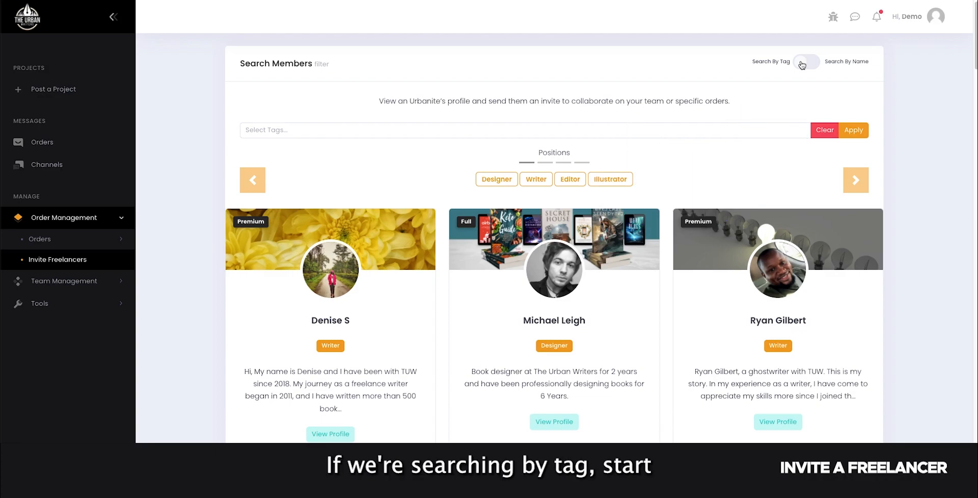
mouse_move(797, 90)
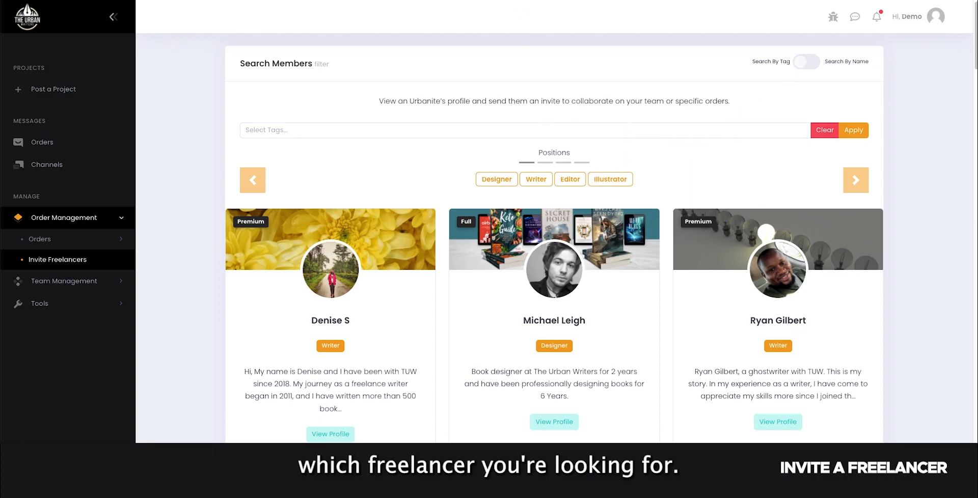
Filter freelancers by the Writer, Contemporary Romance and Fiction tags and apply
click(40, 238)
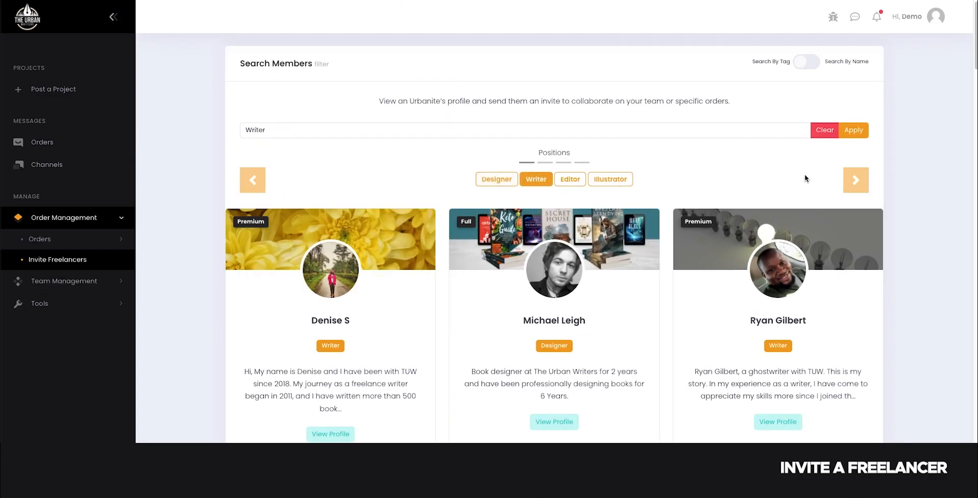
click(854, 180)
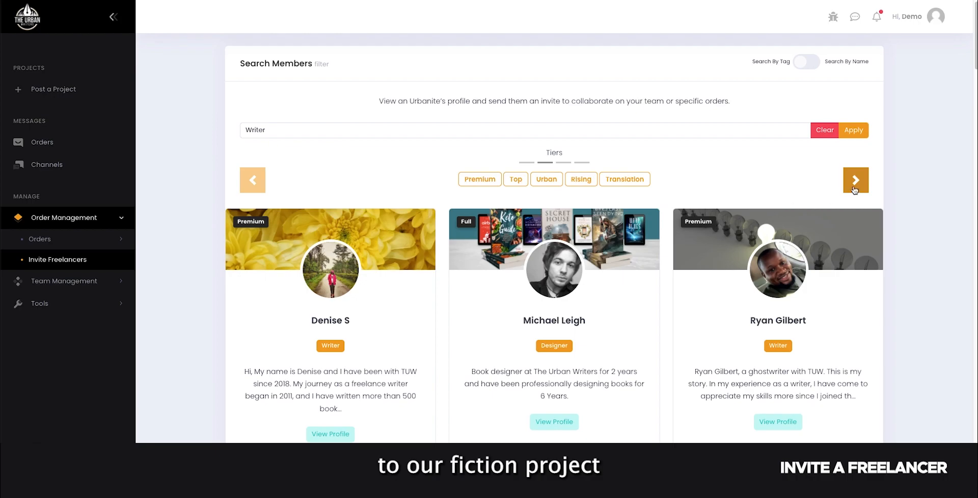
click(855, 179)
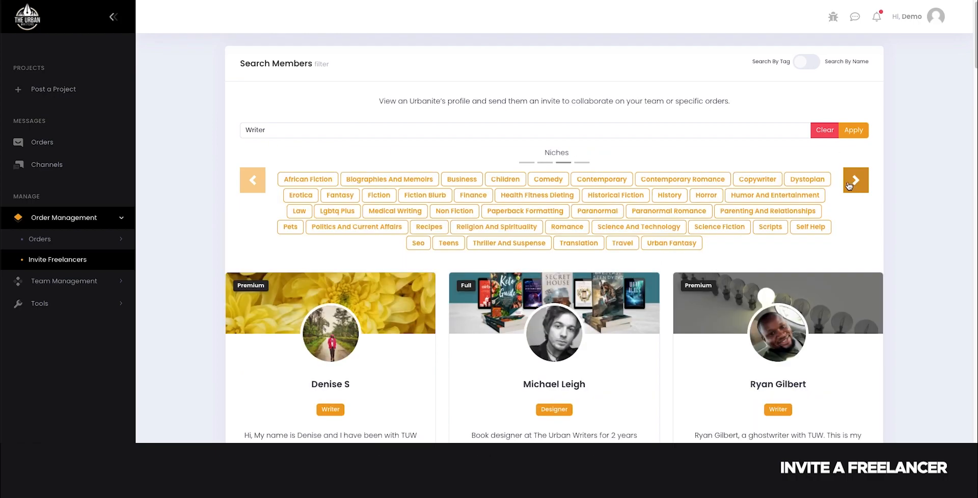
mouse_move(629, 317)
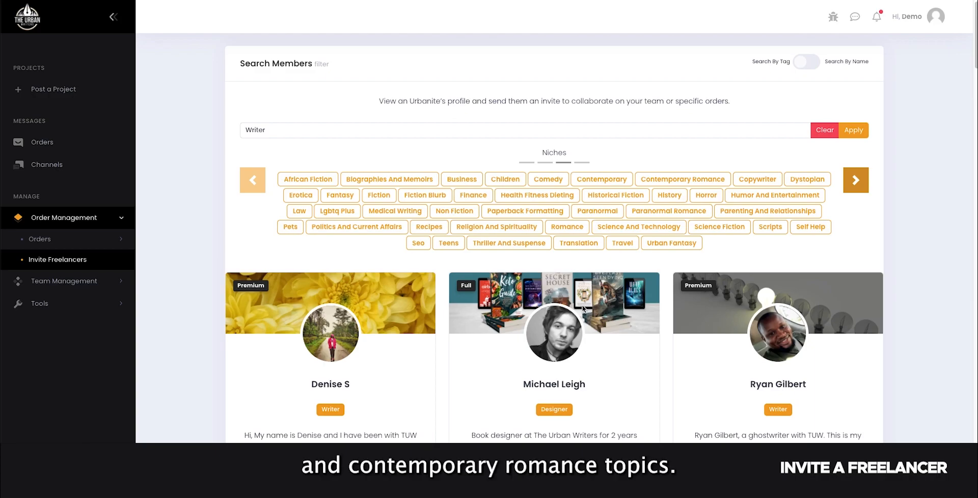
click(682, 179)
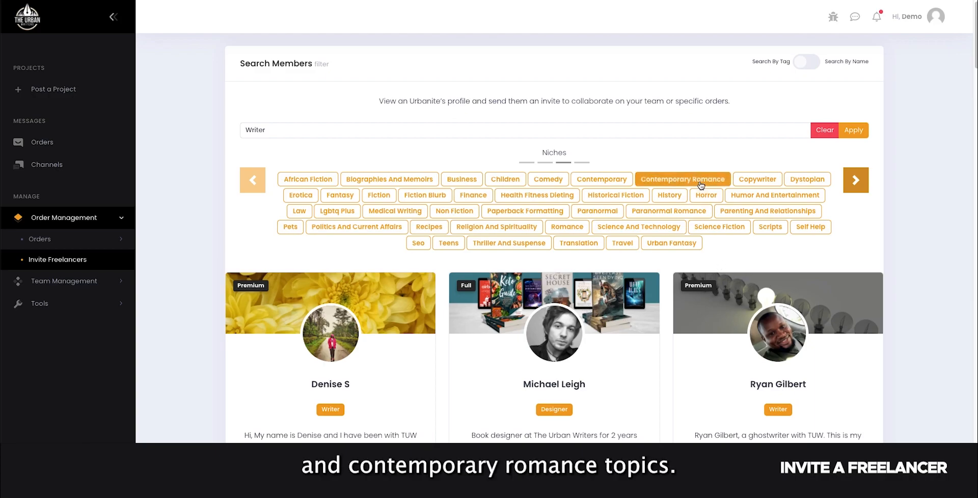
click(379, 196)
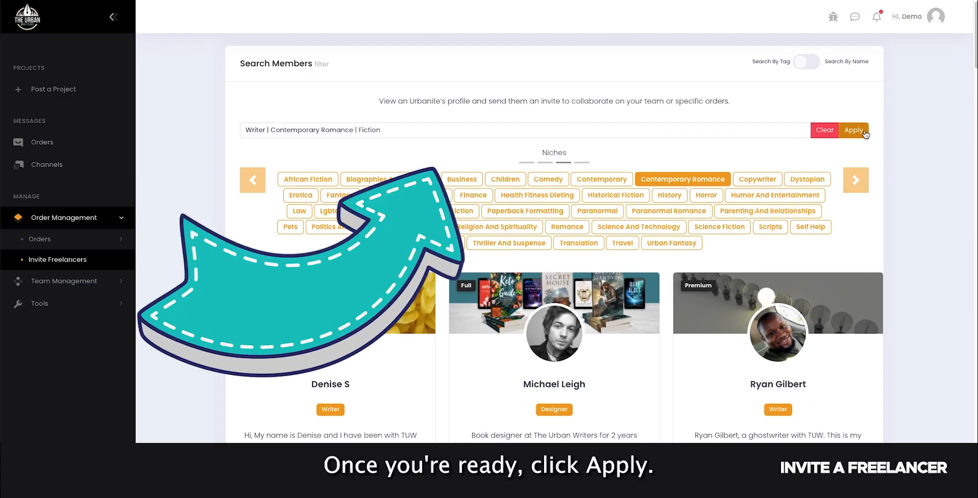
click(854, 129)
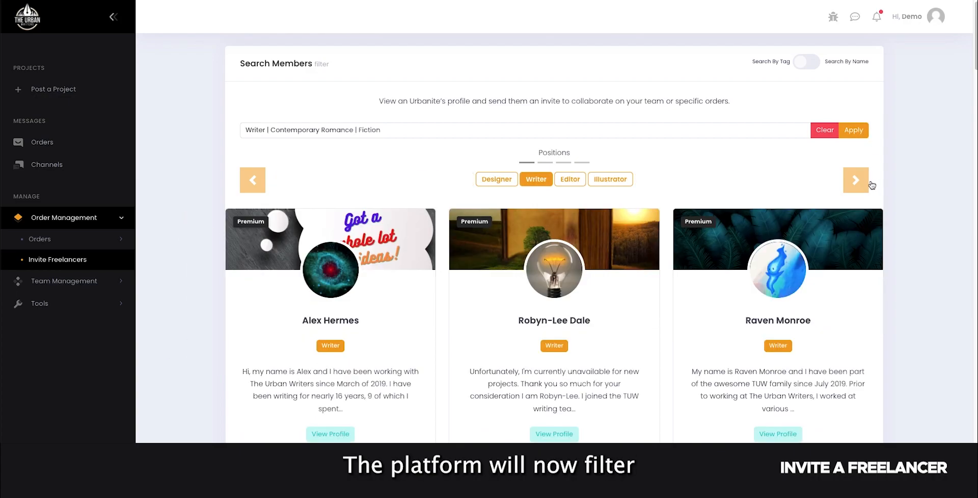
mouse_move(891, 274)
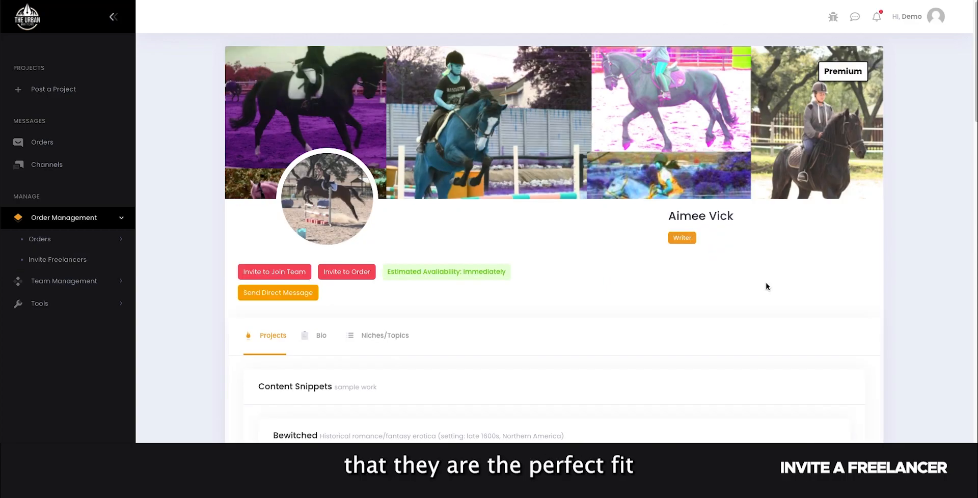
mouse_move(543, 319)
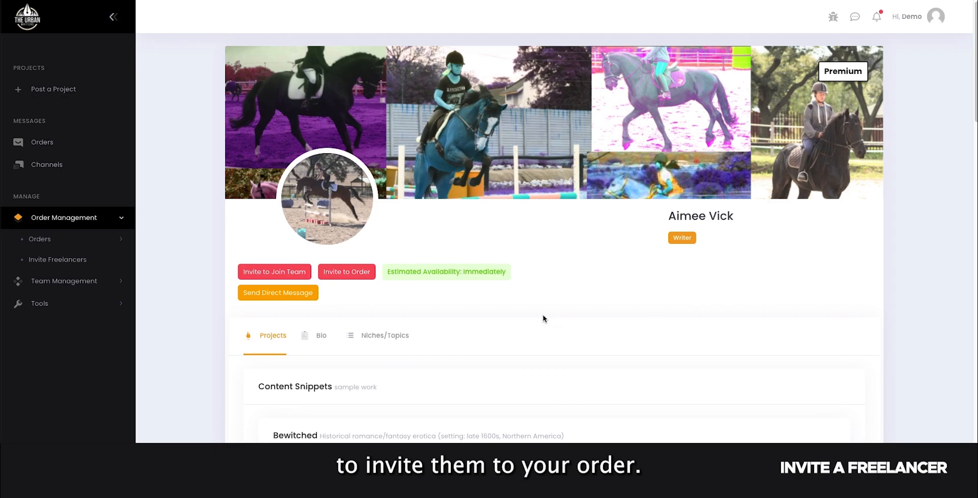
click(346, 271)
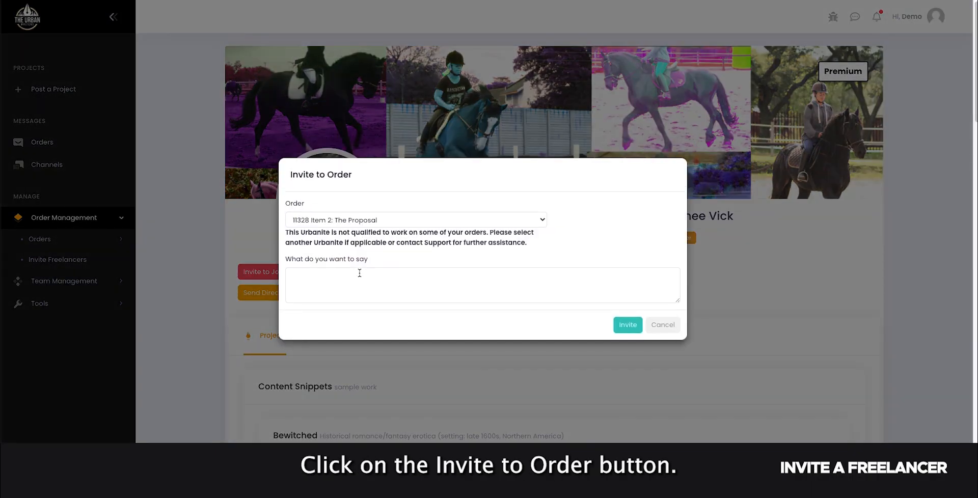
click(414, 219)
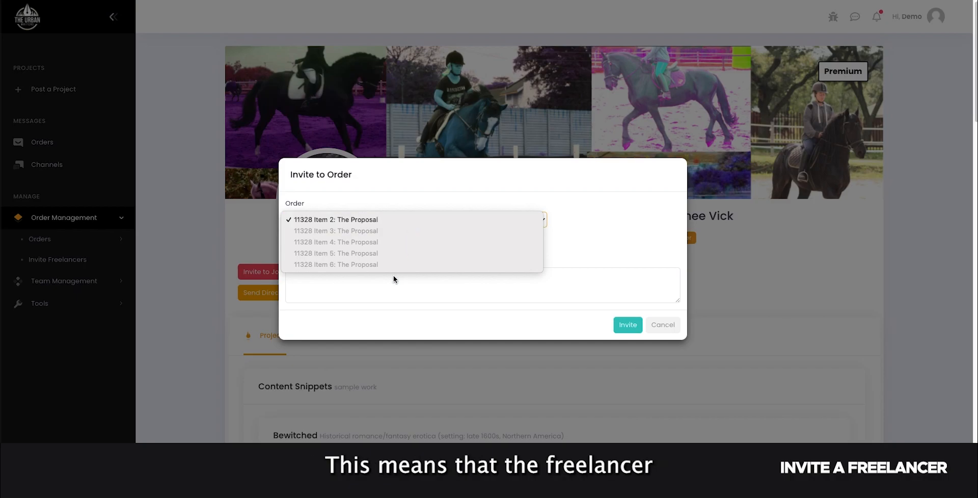
mouse_move(395, 266)
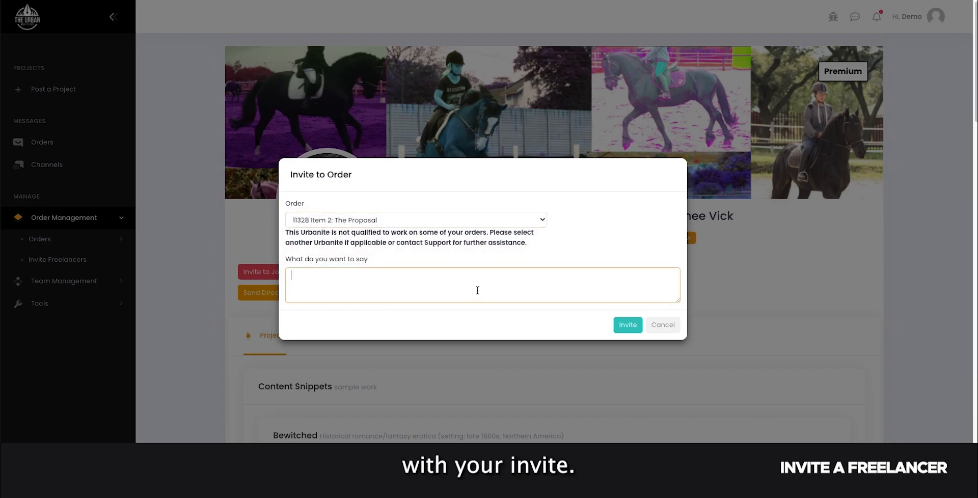
text(Hey Aimee, would love to have you work on m)
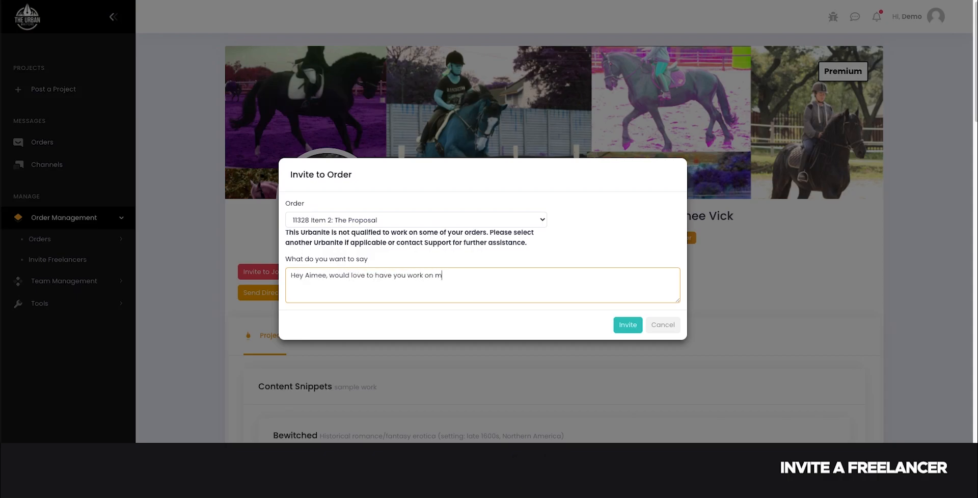
text(y project! :))
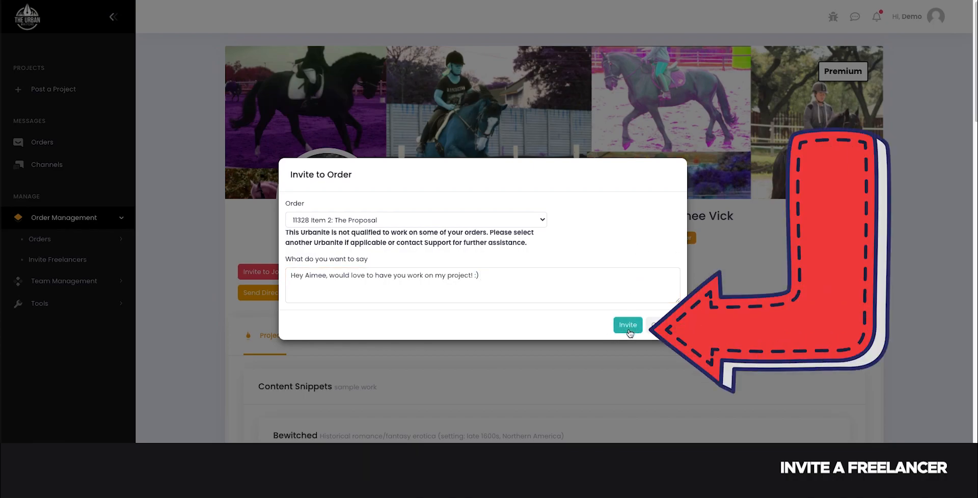
click(628, 325)
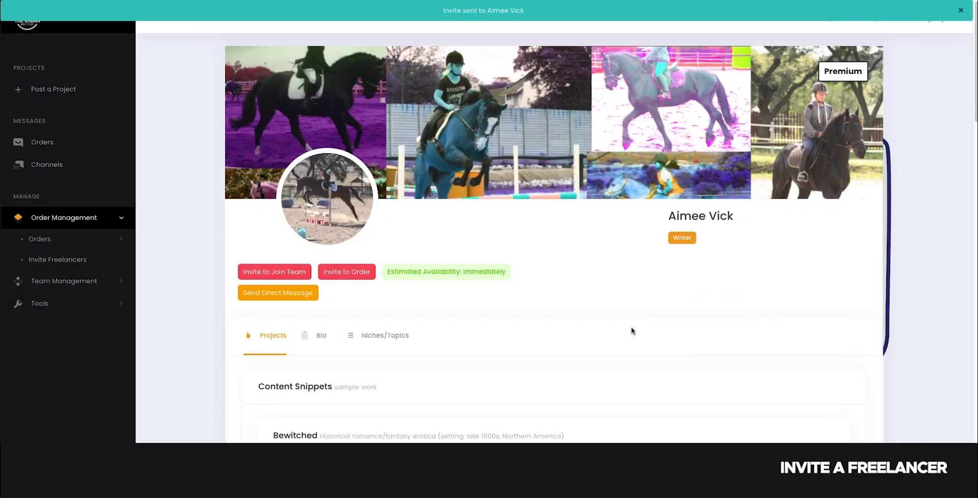
click(40, 238)
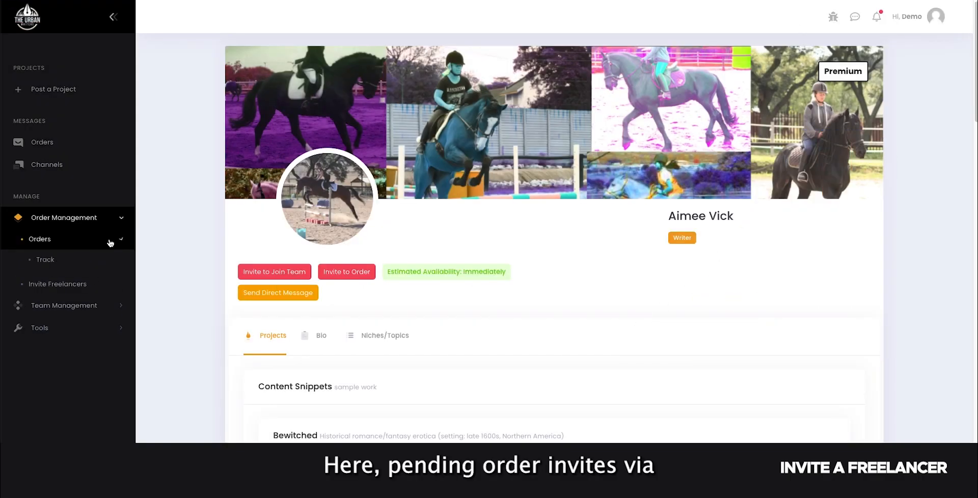
click(39, 238)
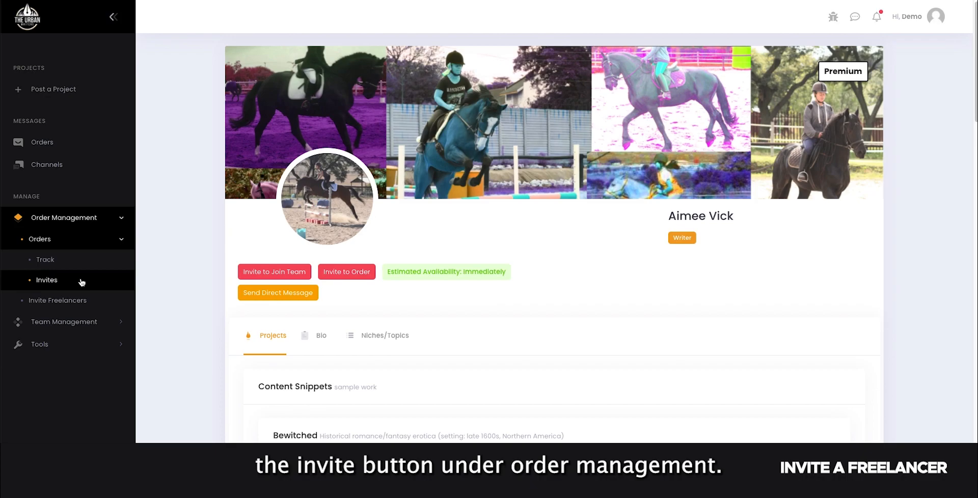
click(47, 280)
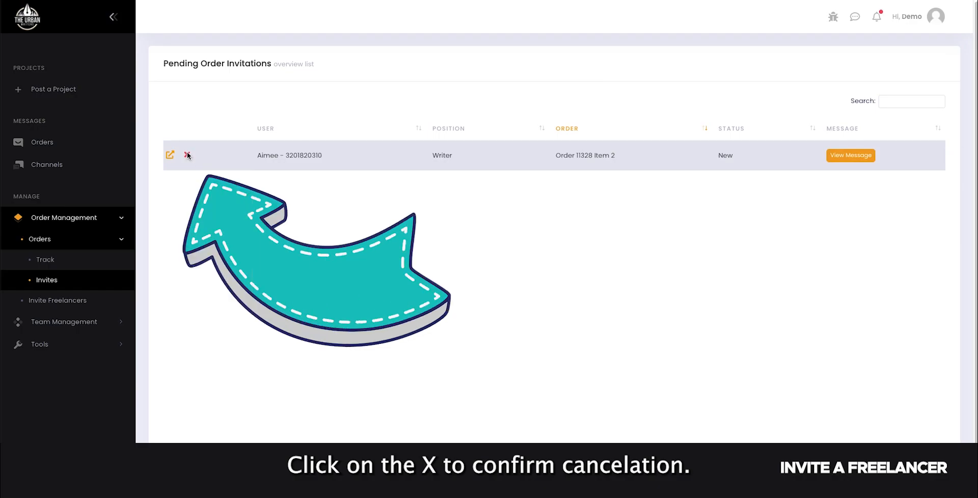
click(187, 155)
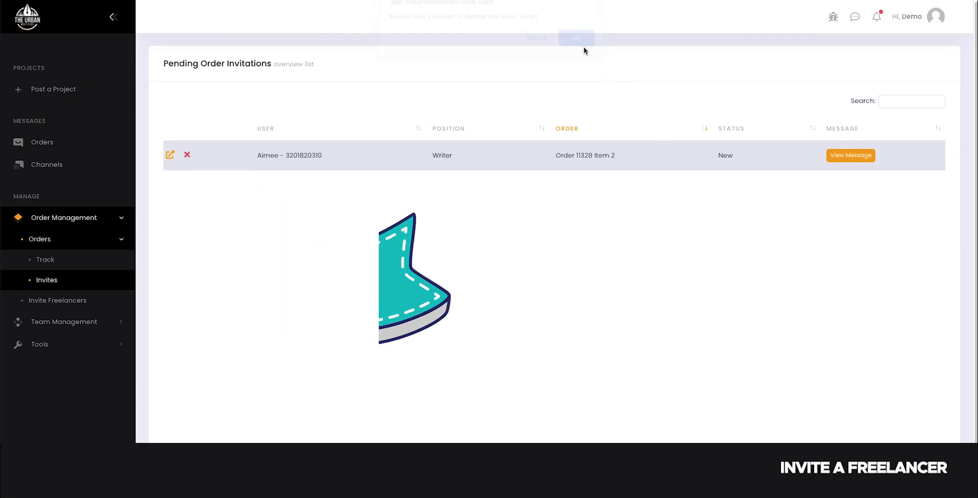
click(575, 37)
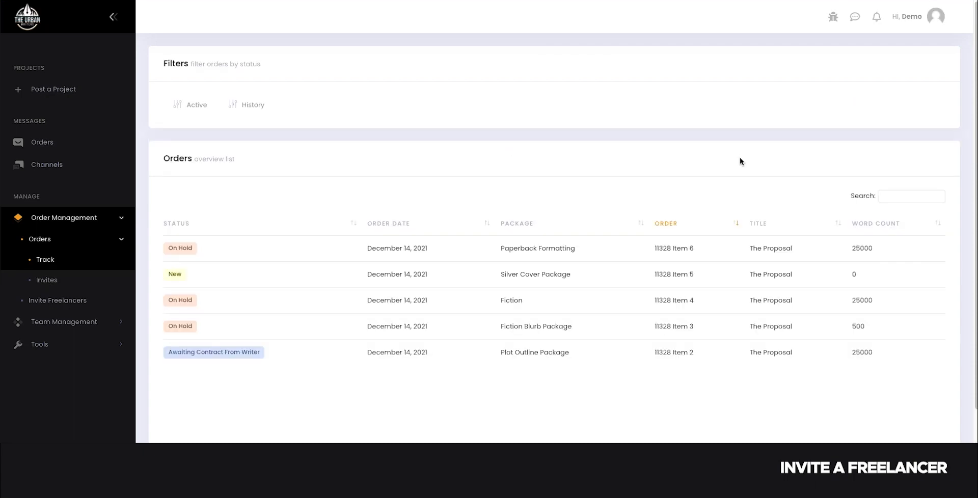
mouse_move(739, 173)
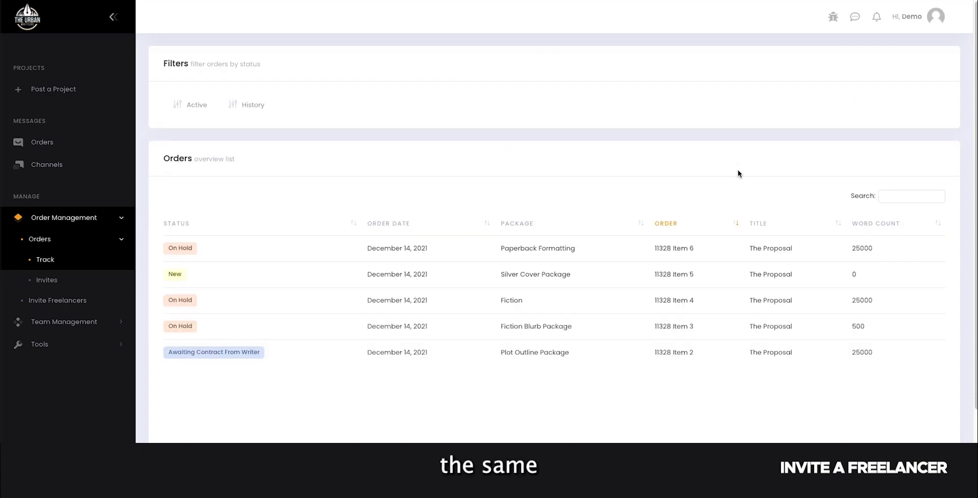
mouse_move(729, 175)
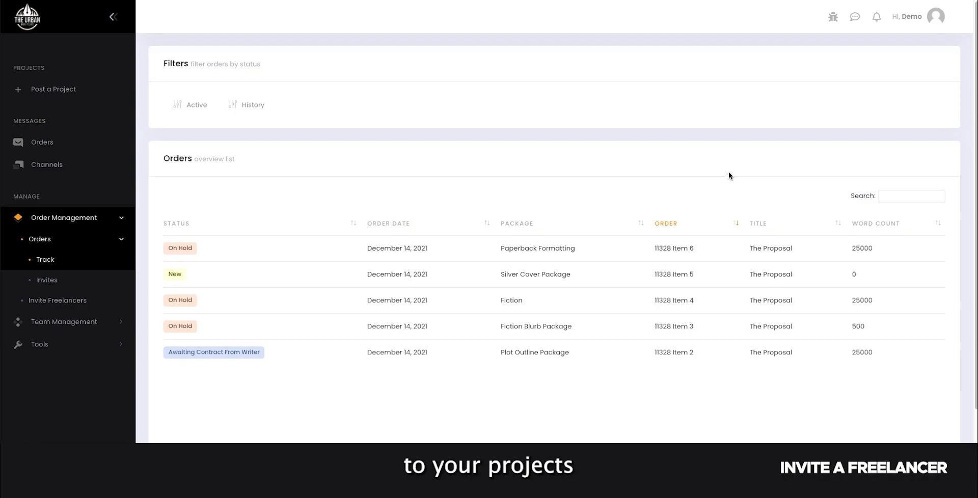
mouse_move(463, 208)
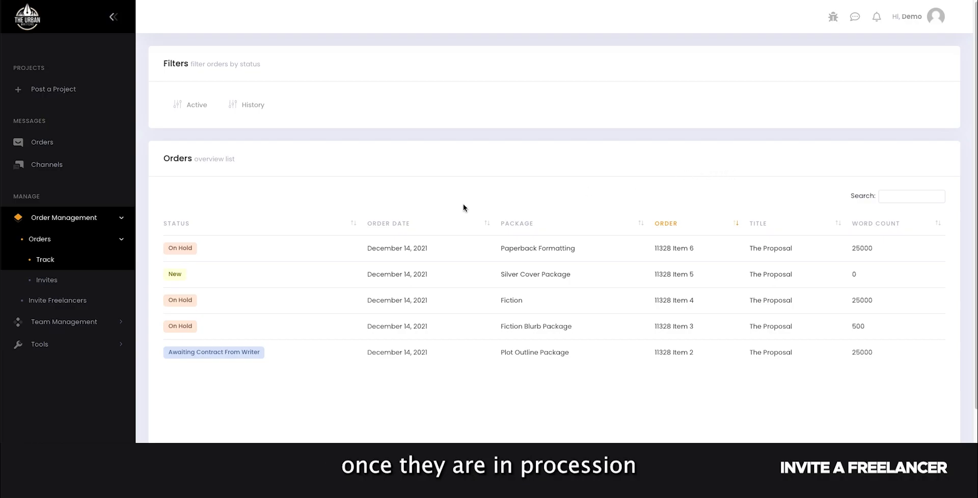
mouse_move(563, 186)
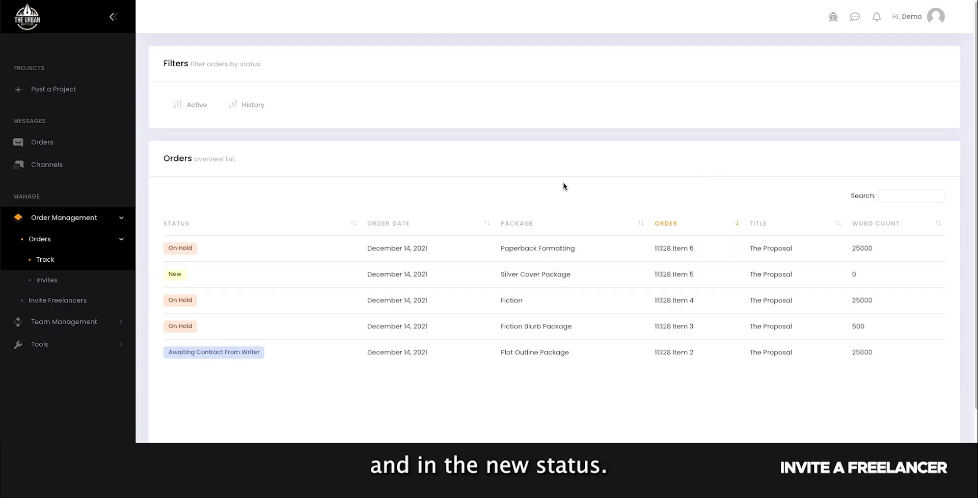
mouse_move(769, 163)
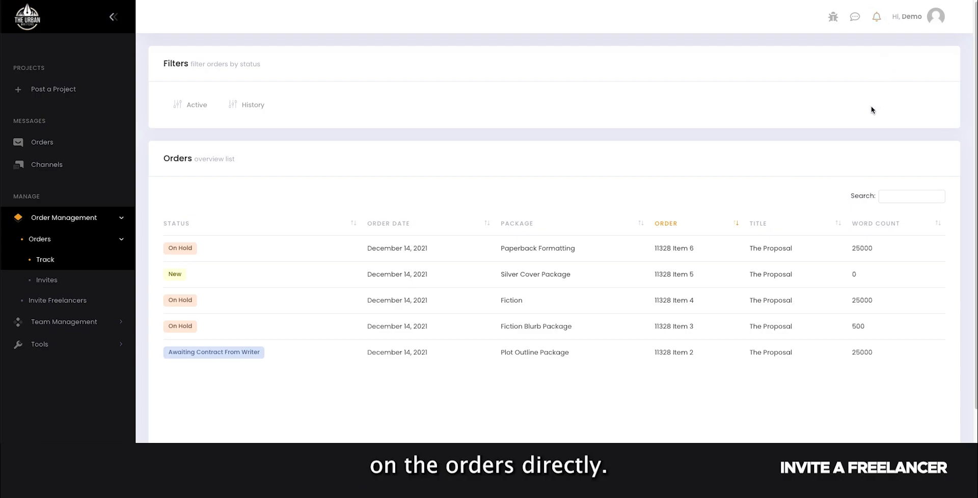
mouse_move(875, 26)
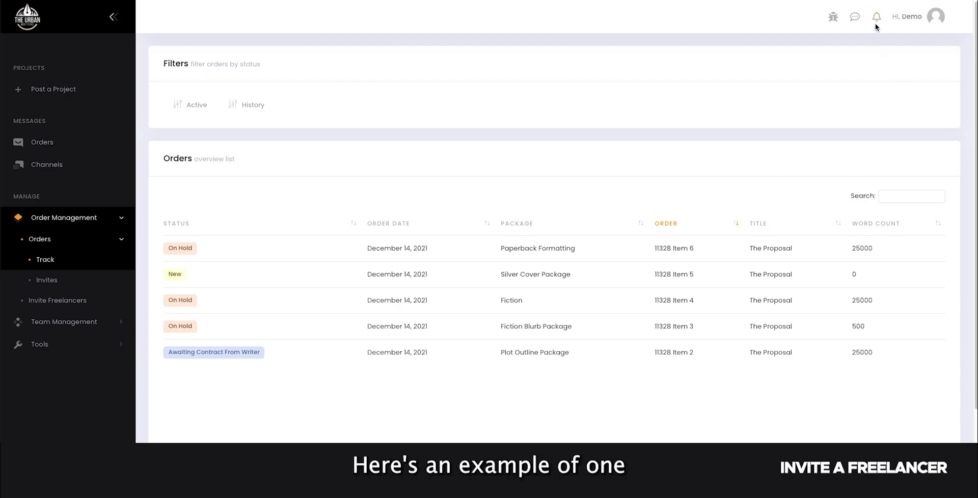
Open order 11328 Item 5, the New Silver Cover Package order, from the Track orders list
click(876, 17)
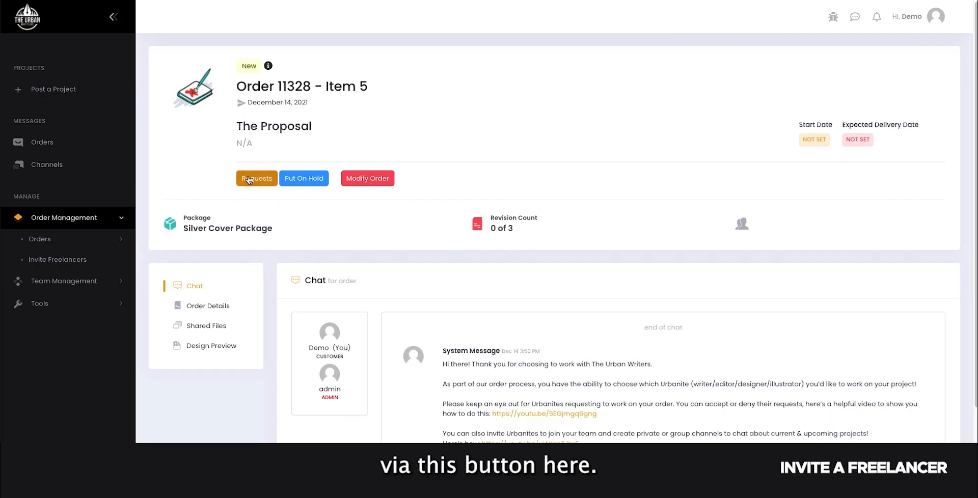
click(256, 177)
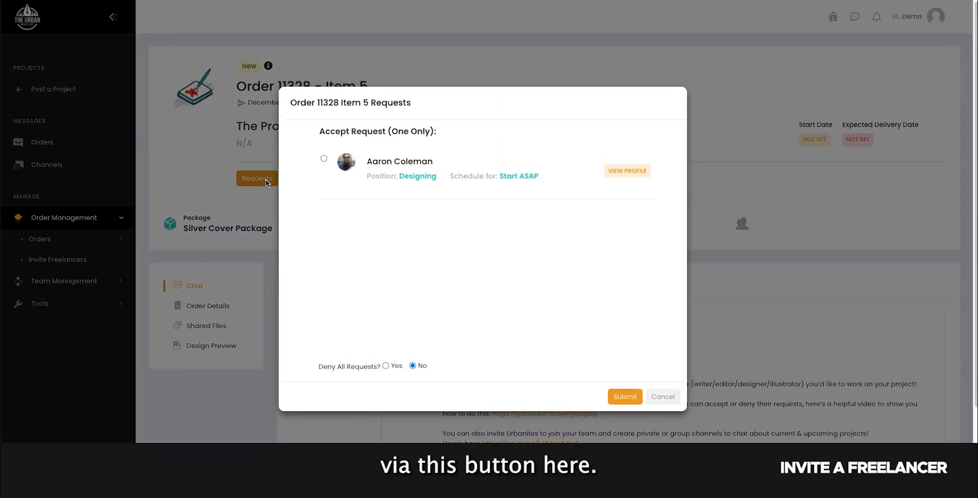
mouse_move(627, 171)
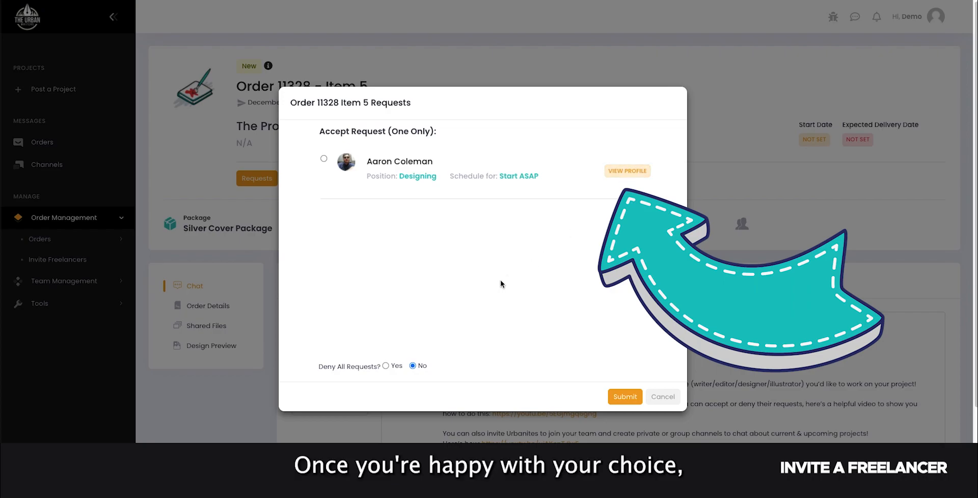
click(323, 158)
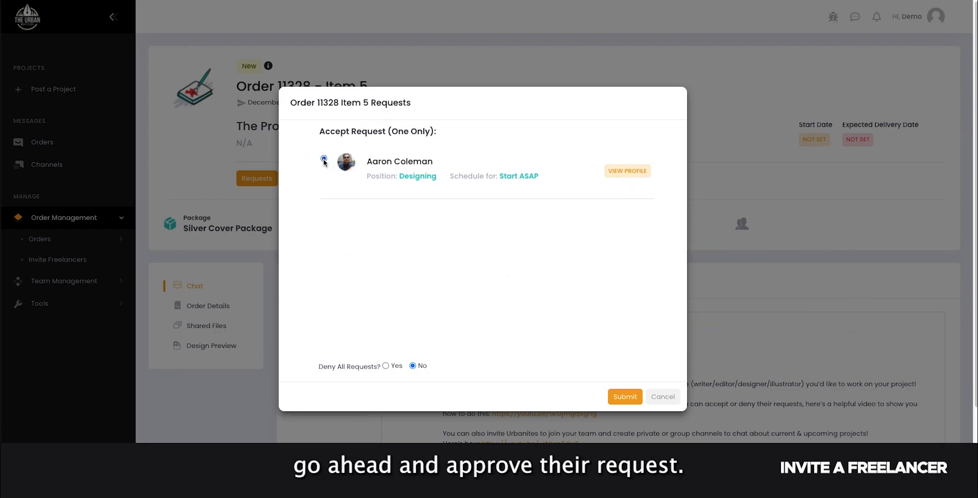
click(324, 158)
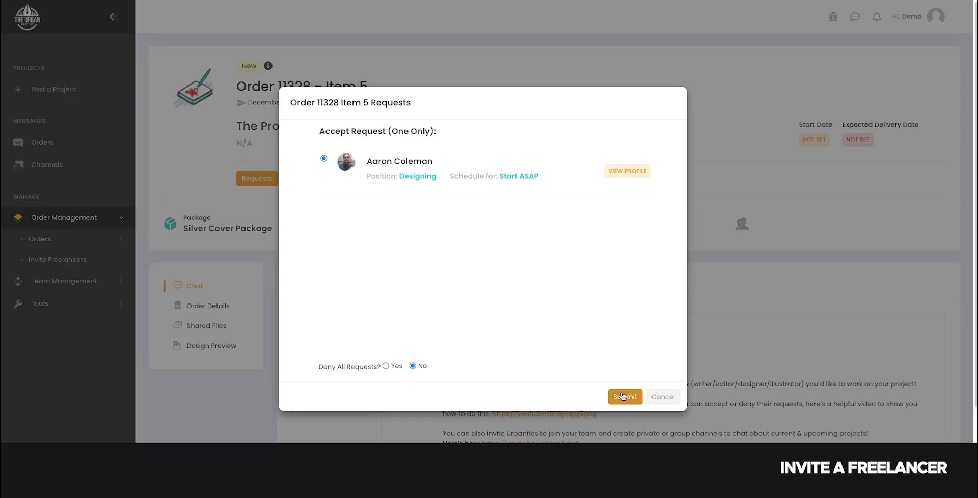
click(624, 396)
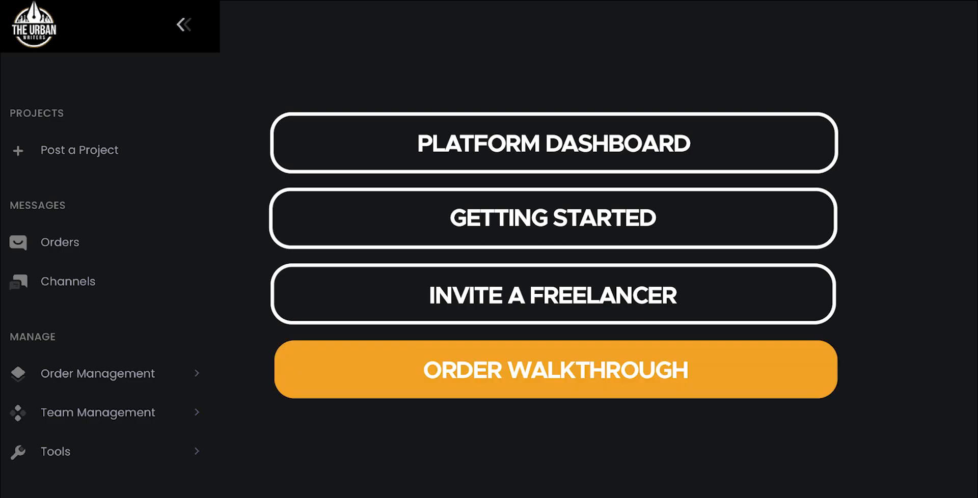
click(554, 369)
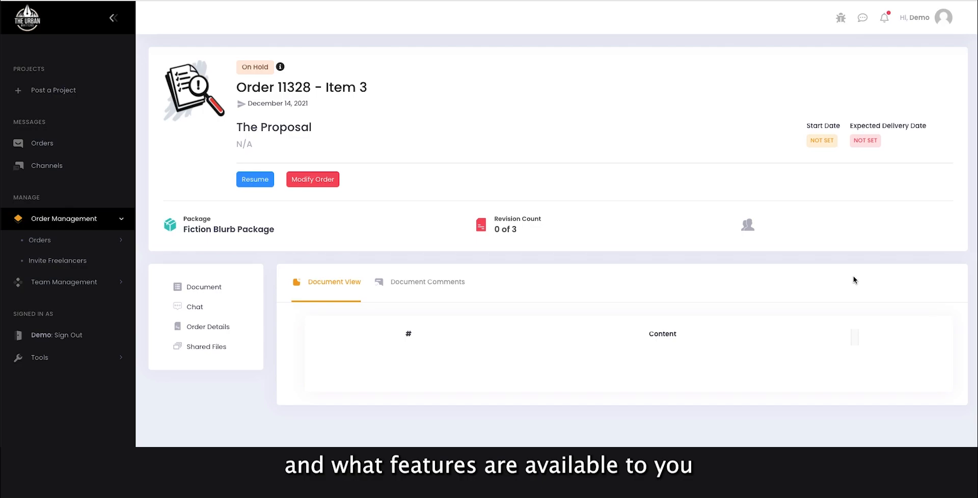
mouse_move(846, 285)
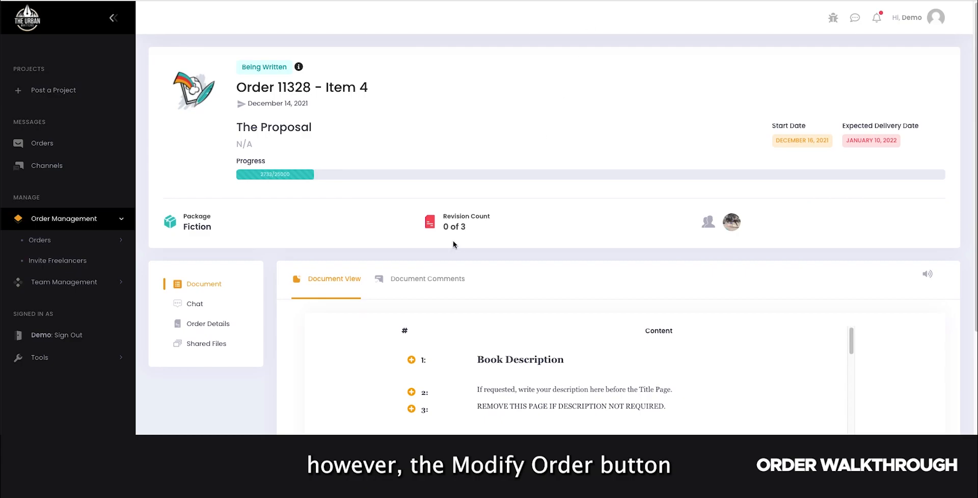
mouse_move(361, 160)
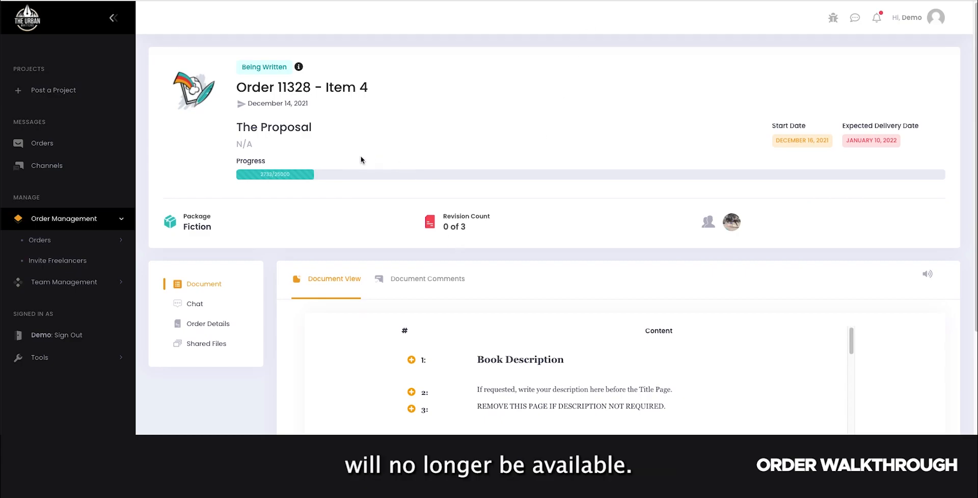
mouse_move(620, 117)
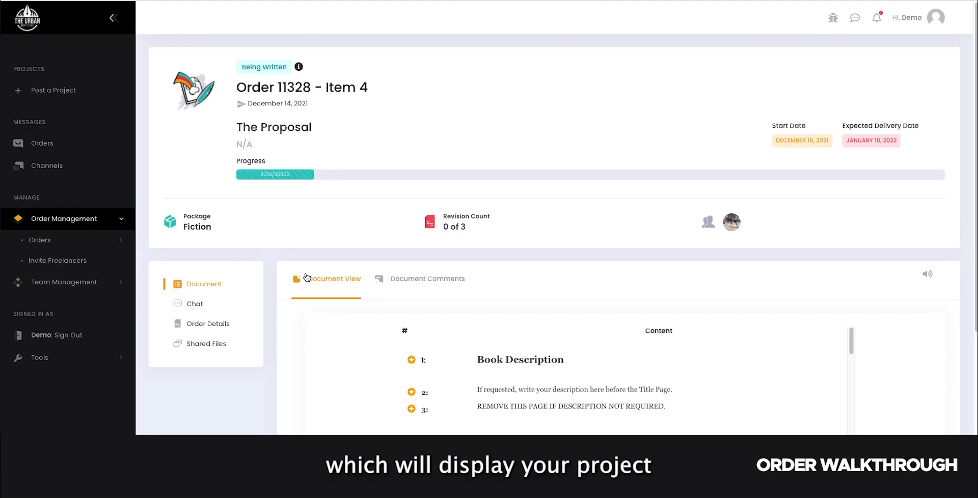
Add the comment "comment" on line 2 of the Item 4 document and submit it
scroll(down, 3)
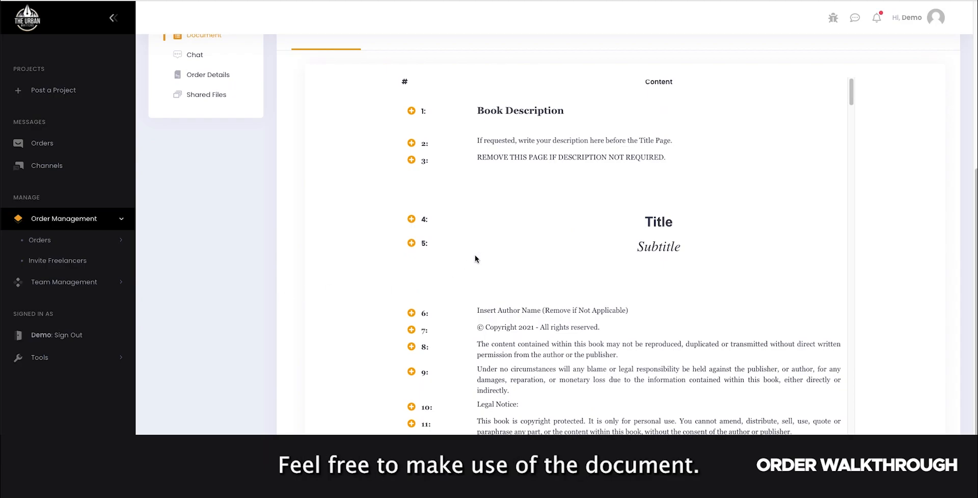
mouse_move(441, 243)
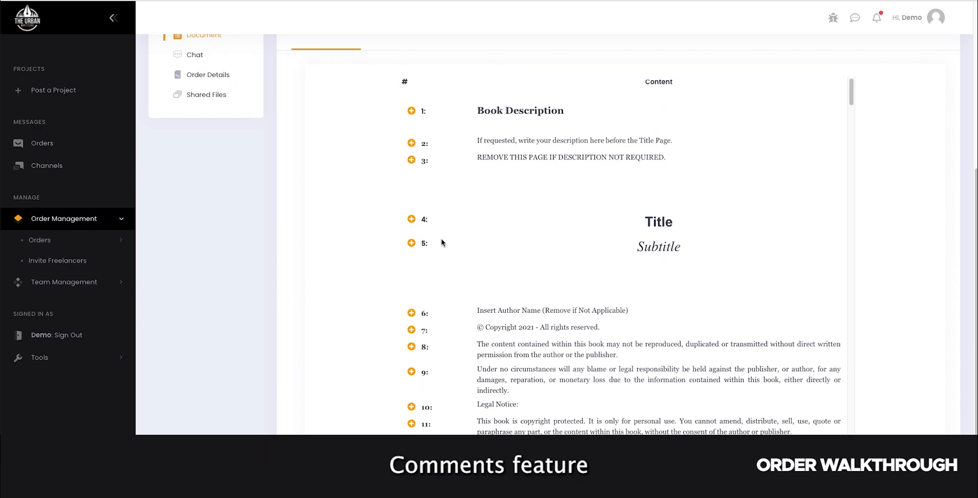
mouse_move(488, 260)
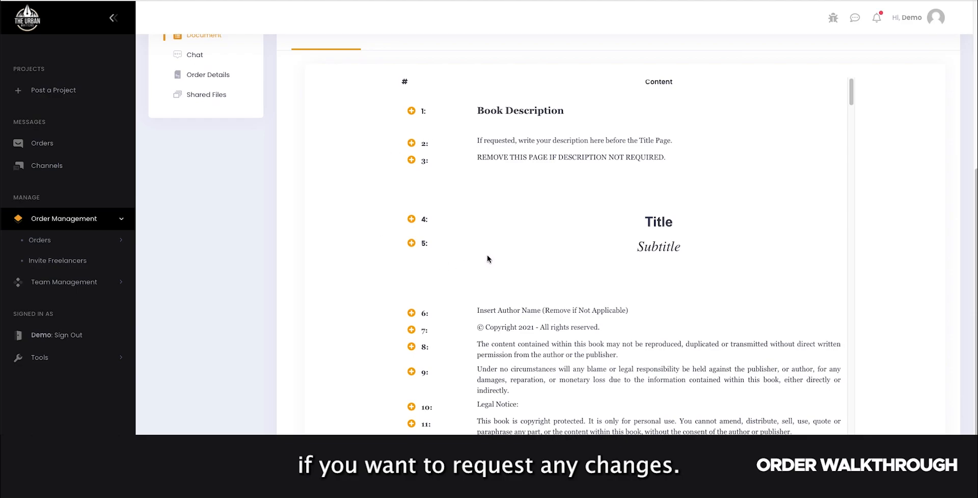
click(410, 142)
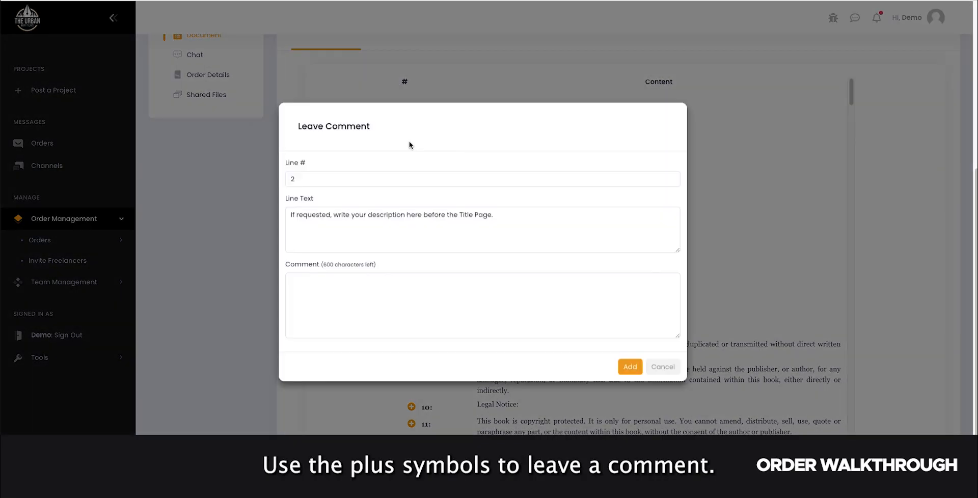
text(c)
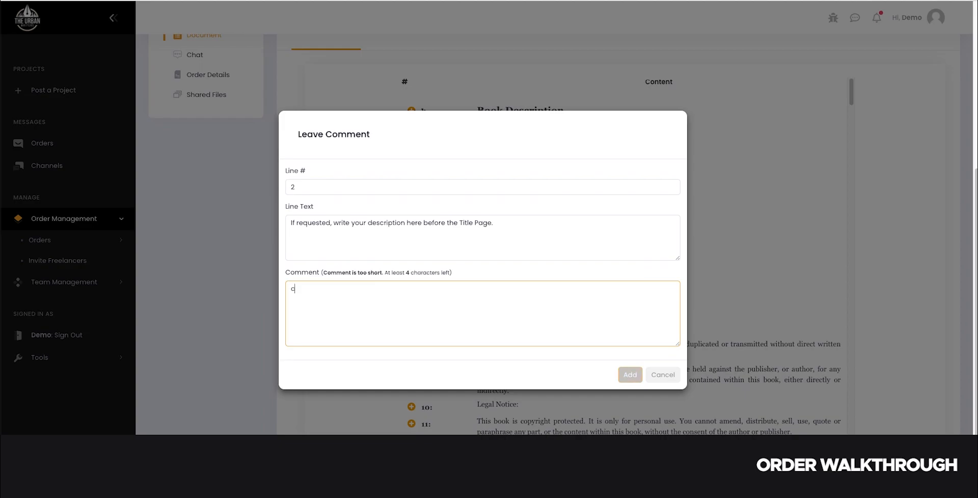
text(omment)
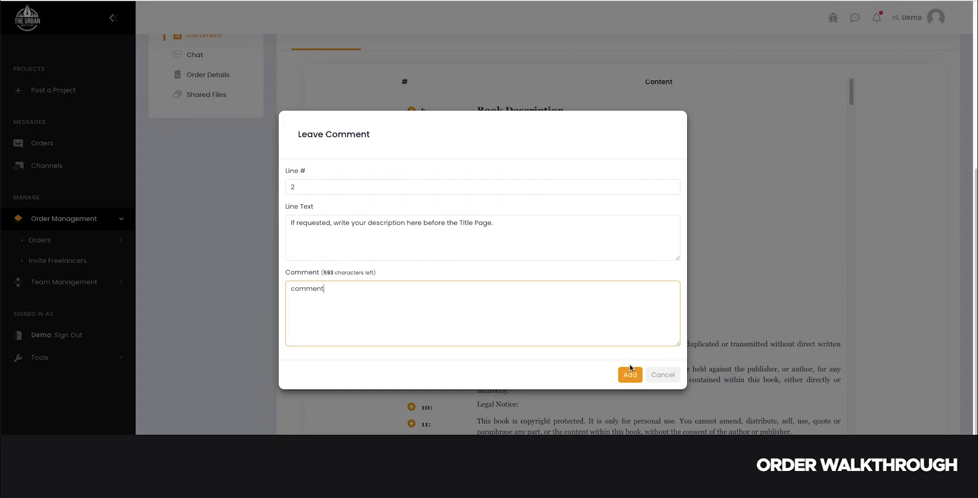
click(630, 375)
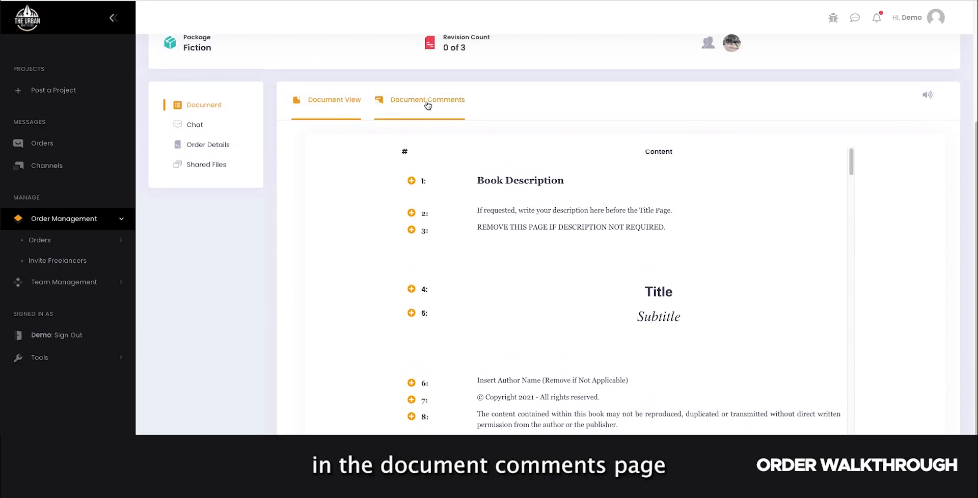
Review Document Comments, return to Document View, try the Content Reader, then switch to the order's Chat
click(426, 100)
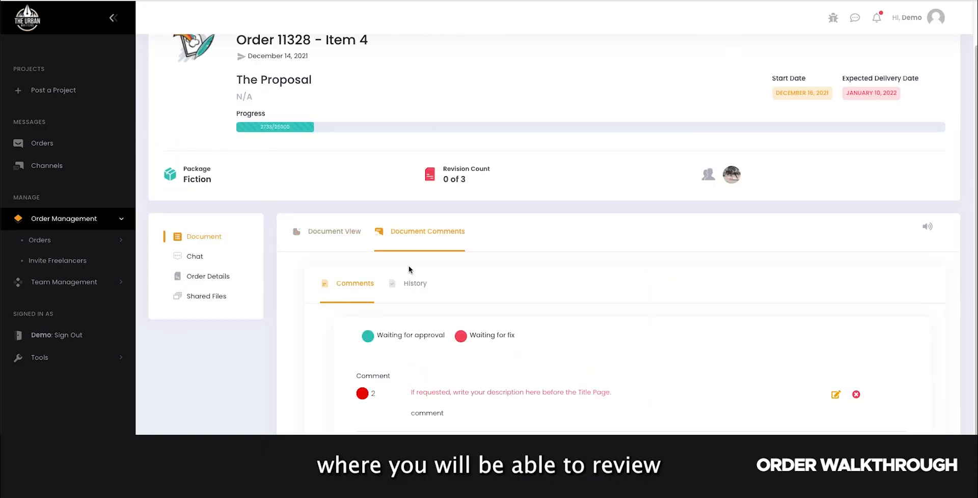
mouse_move(546, 414)
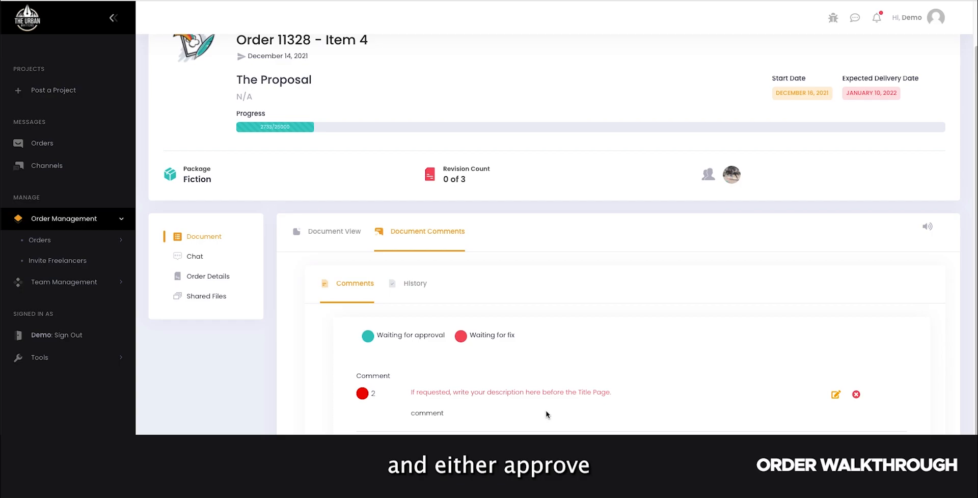
mouse_move(568, 410)
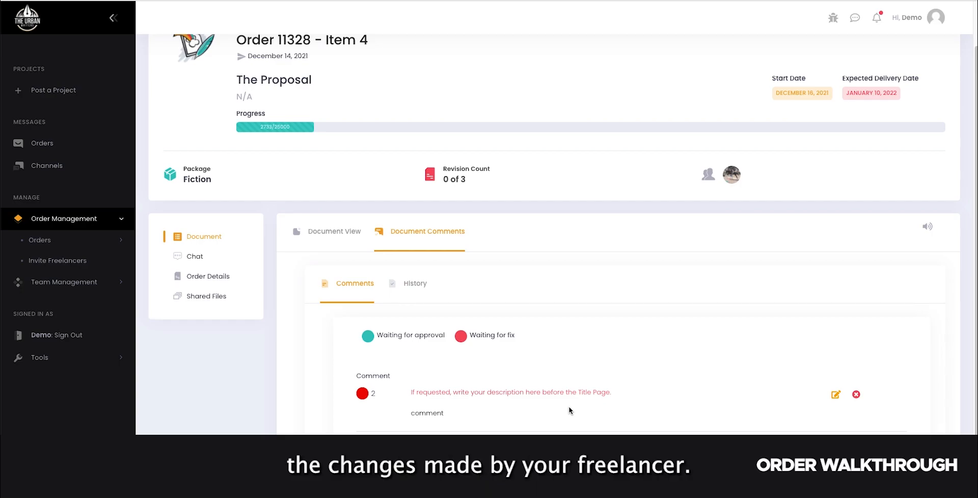
click(334, 231)
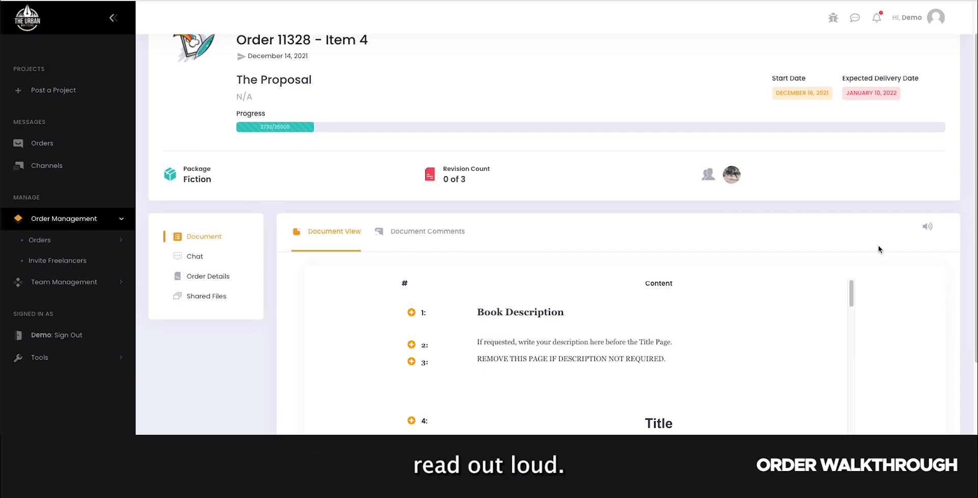
click(926, 226)
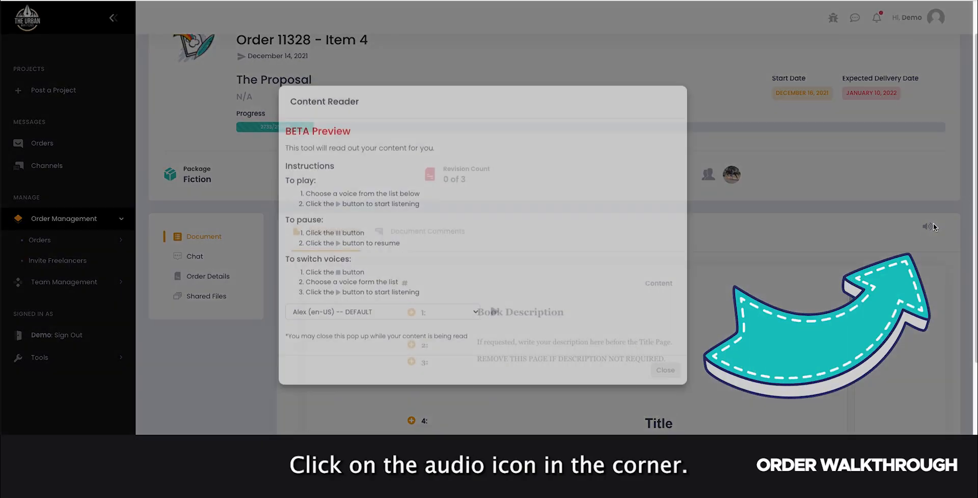
click(928, 226)
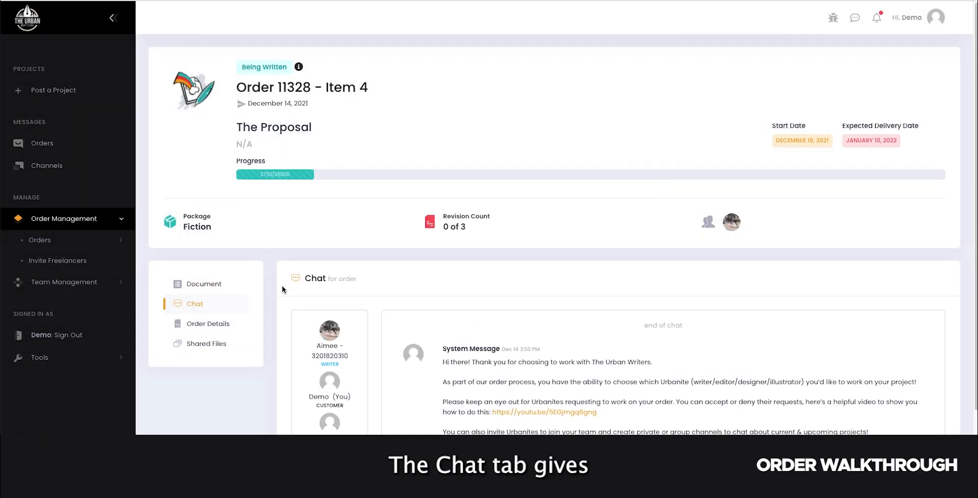
scroll(down, 3)
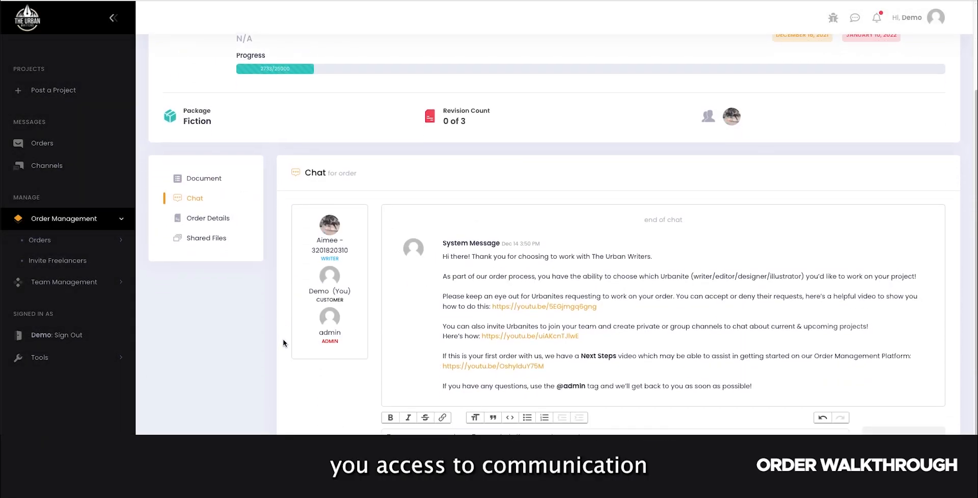
mouse_move(300, 368)
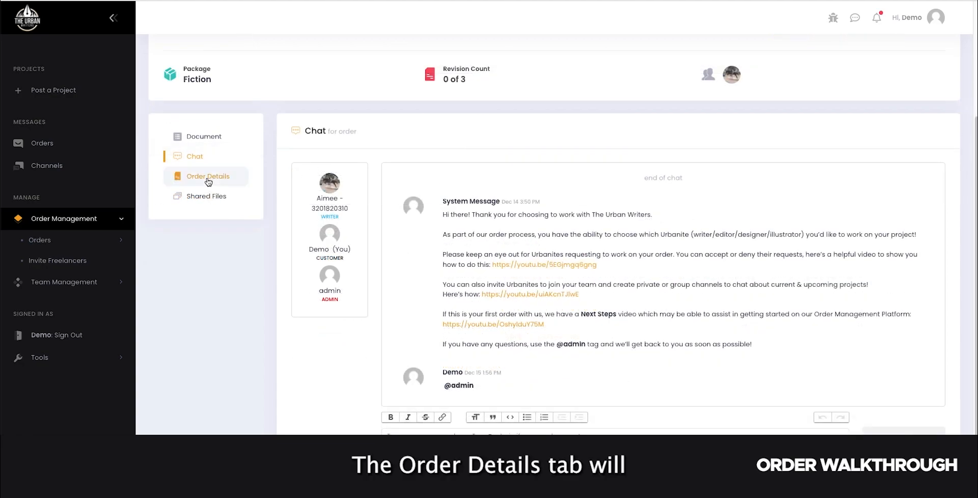
View the Order Details for Item 4, then move on to its Shared Files
click(208, 177)
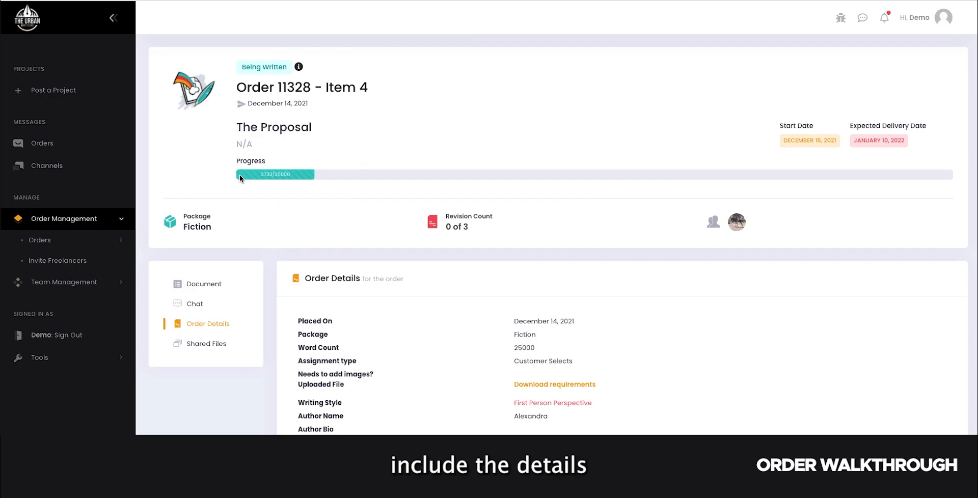
mouse_move(312, 305)
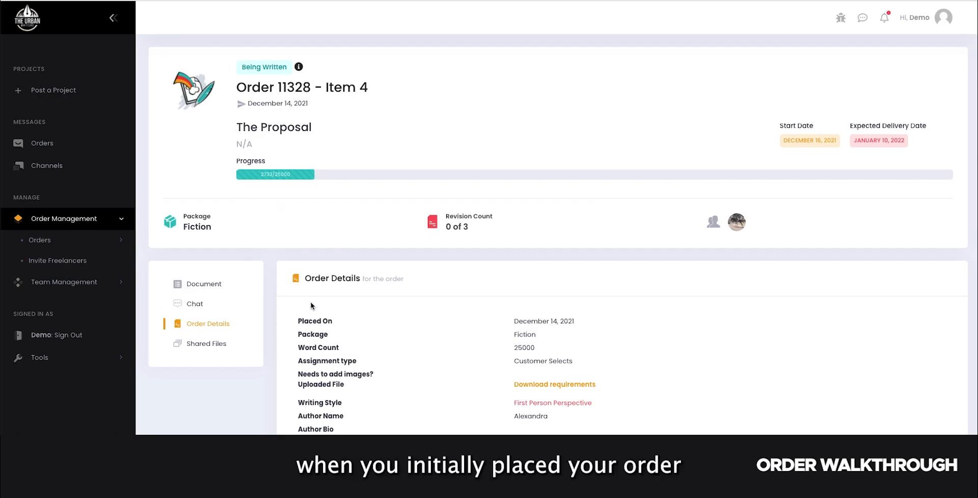
click(207, 343)
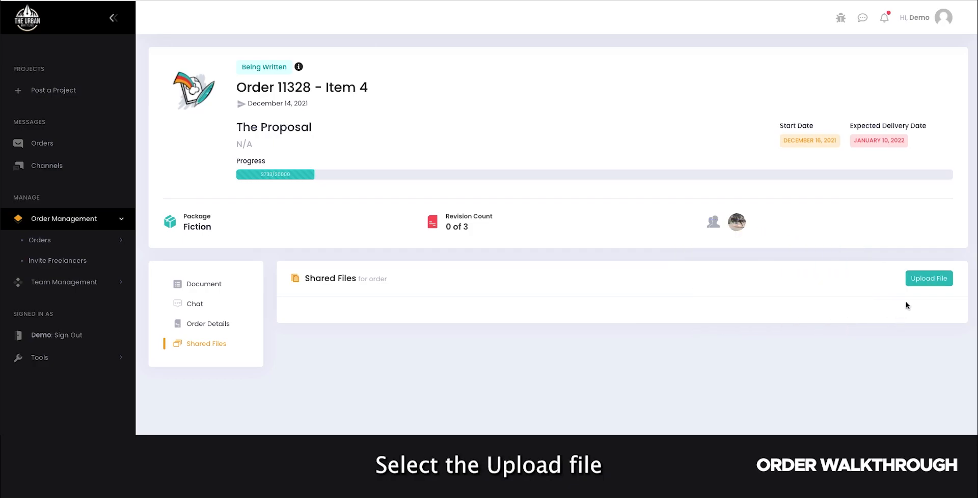
Upload the additional requirements .docx to Item 4's Shared Files
click(928, 278)
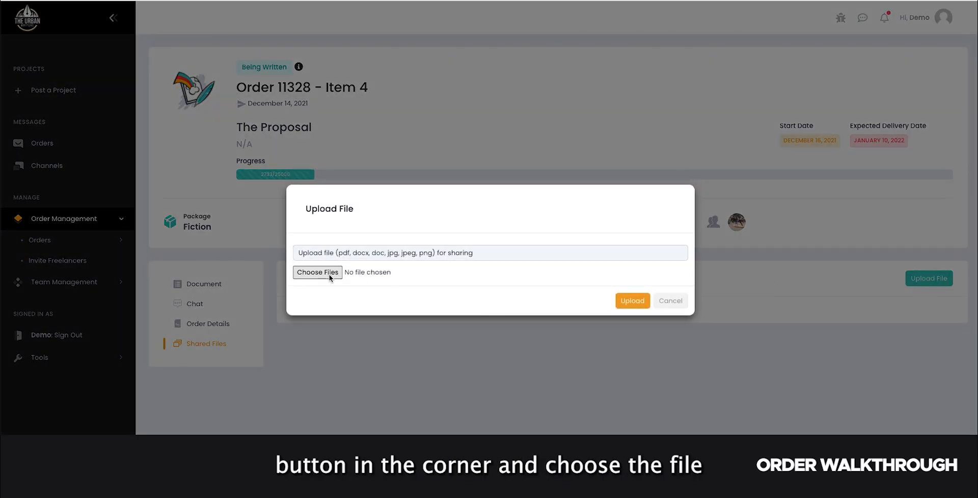
click(317, 272)
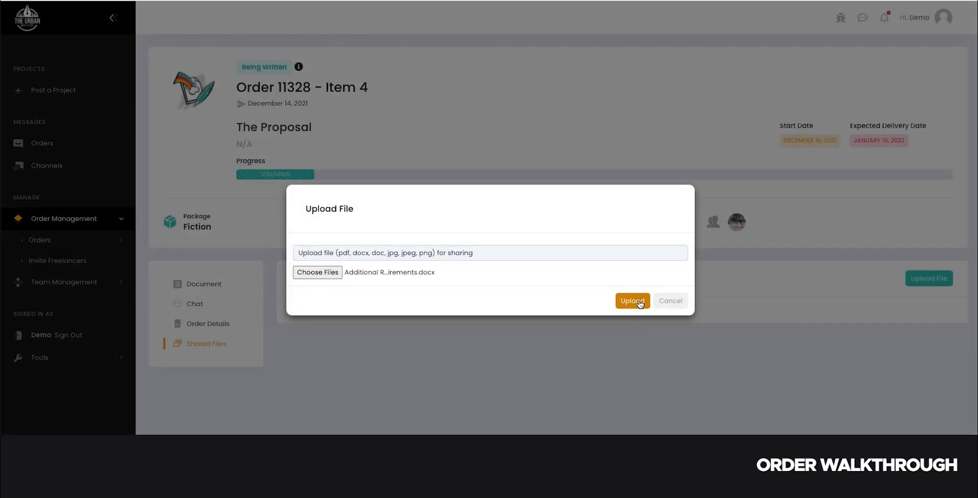
click(631, 300)
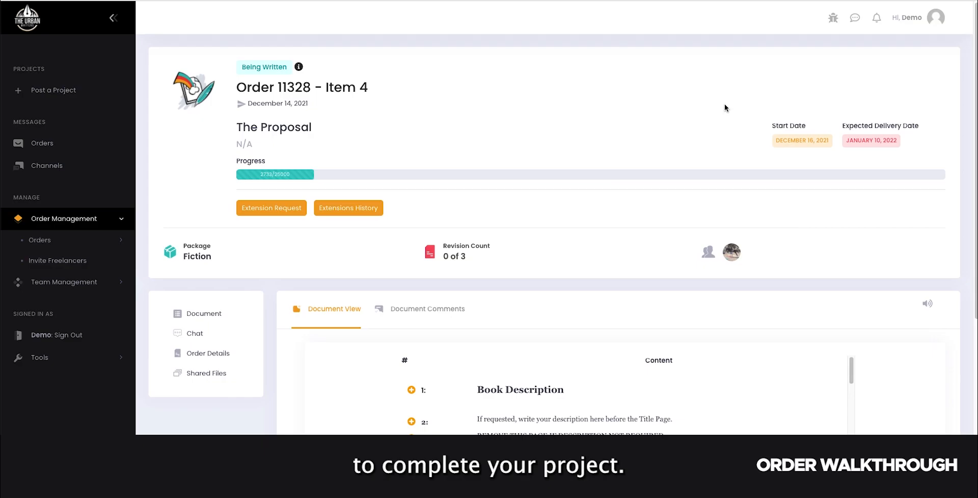
Review the writer's two-day extension request without answering, then view Extensions History
click(875, 17)
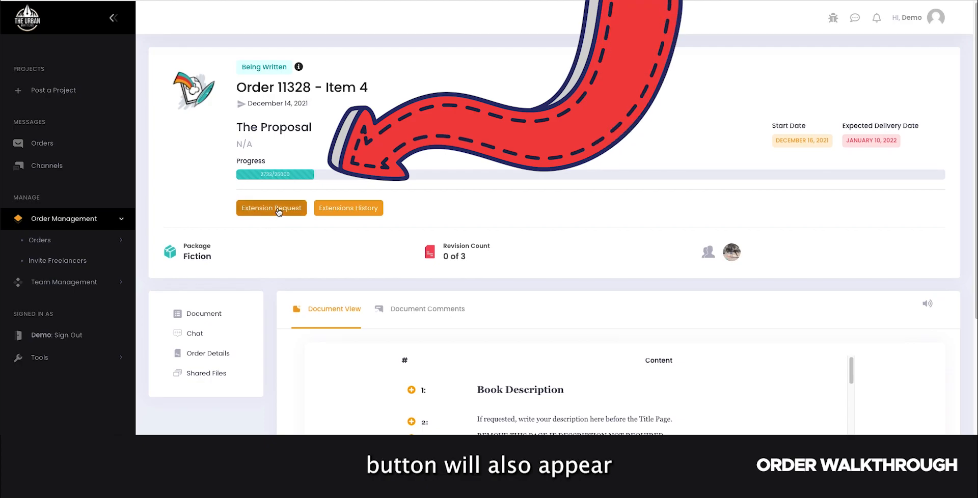
click(270, 207)
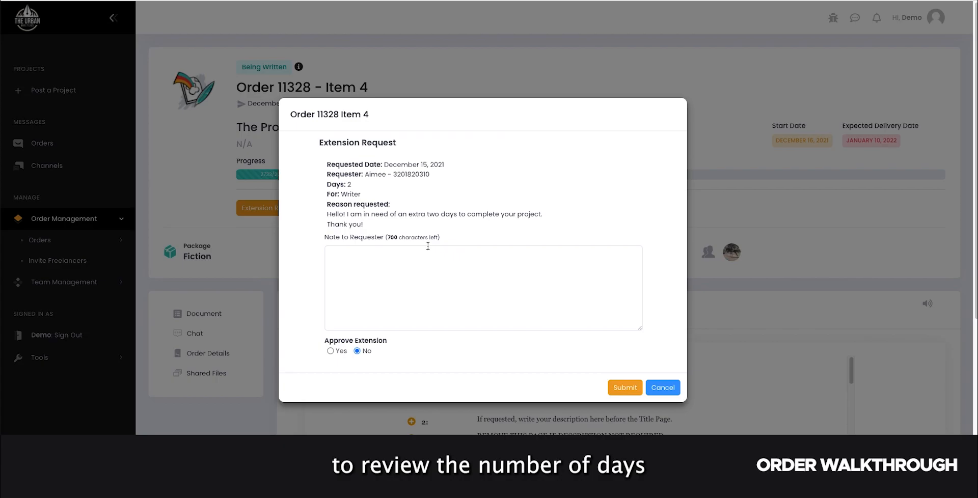
mouse_move(526, 235)
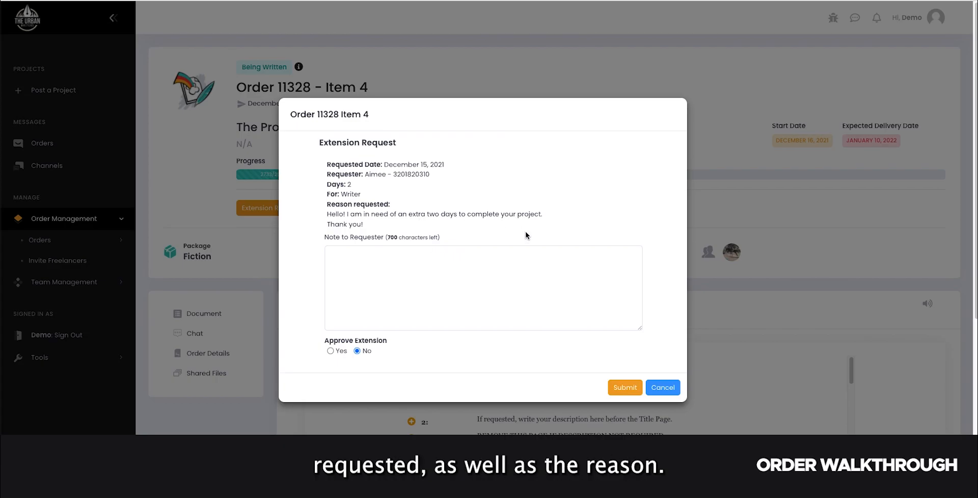
click(662, 387)
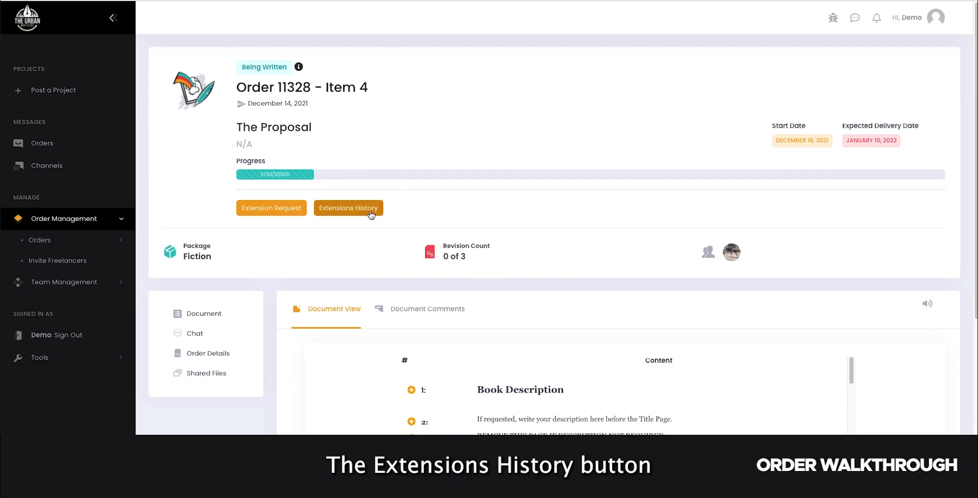
click(347, 207)
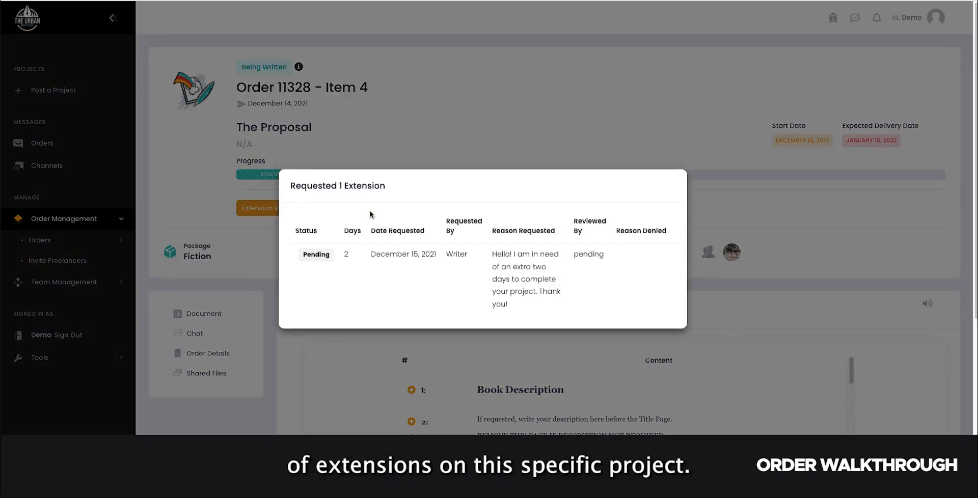